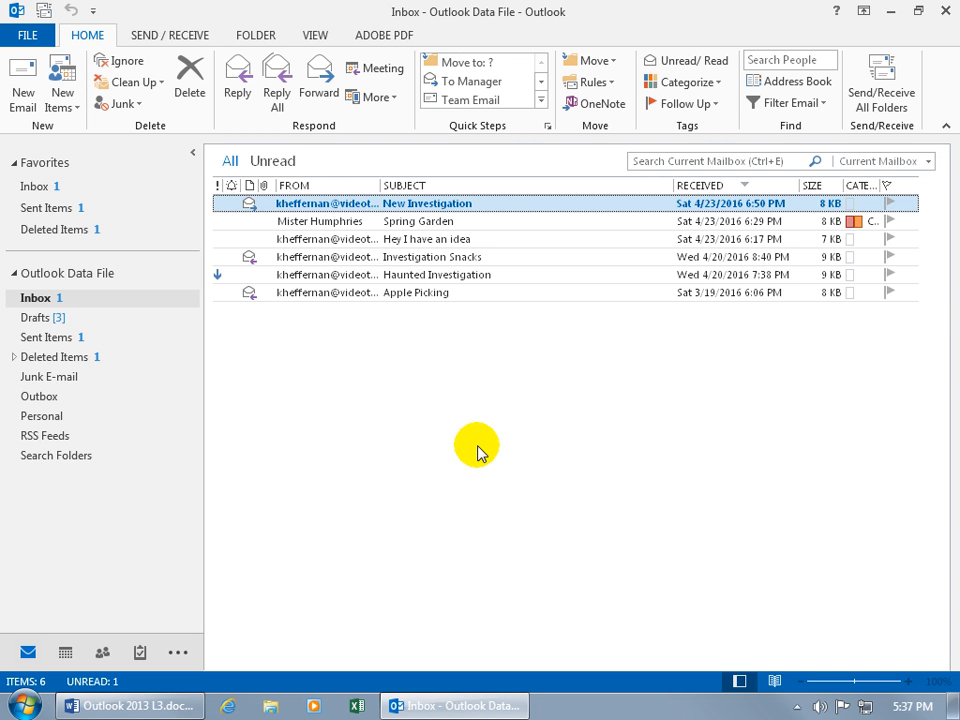
mouse_move(430, 420)
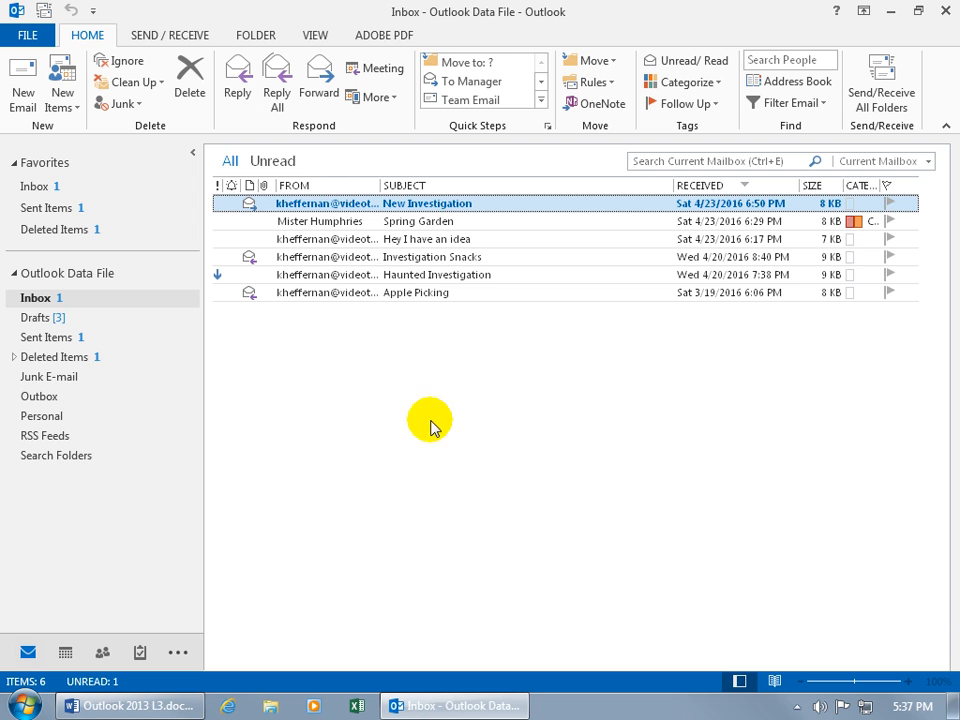
mouse_move(452, 352)
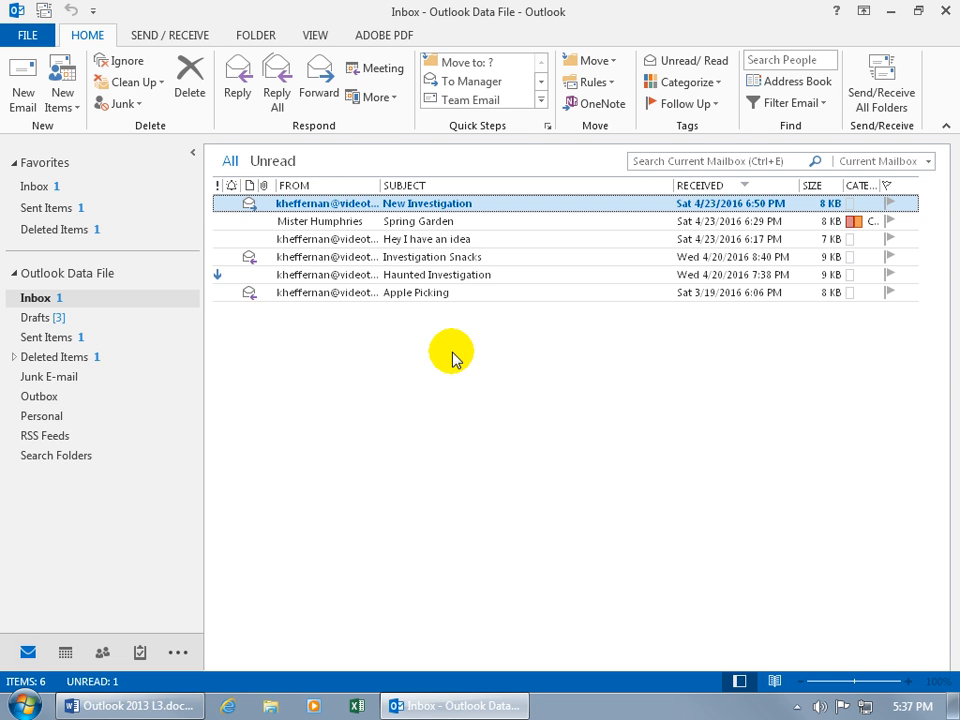
mouse_move(316, 36)
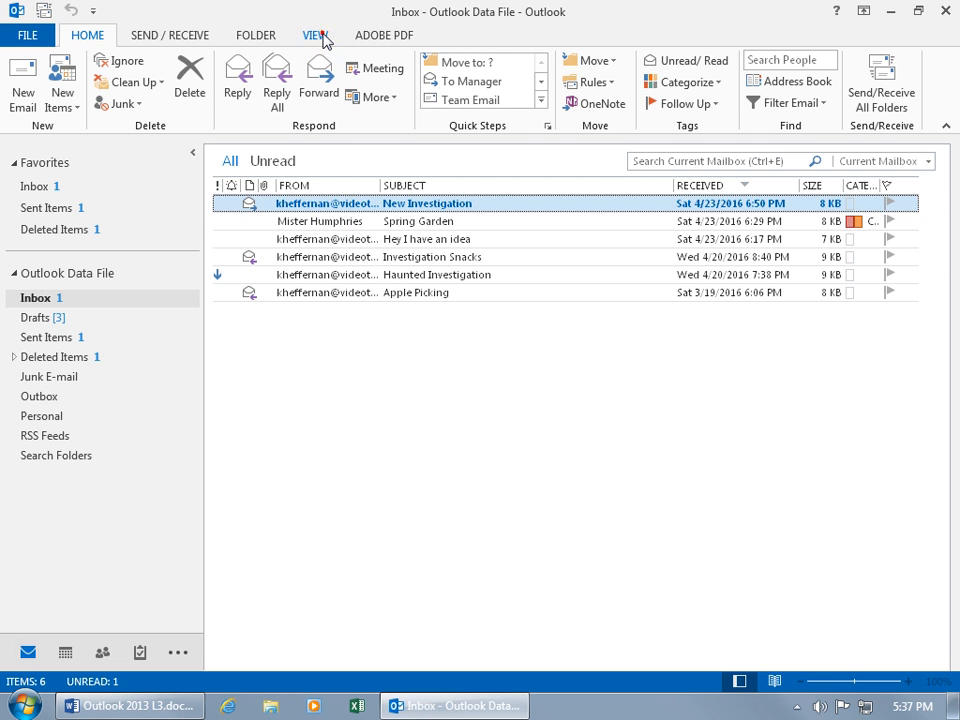
Bring up Advanced View Settings for the Compact inbox view from a column header's shortcut menu.
click(316, 36)
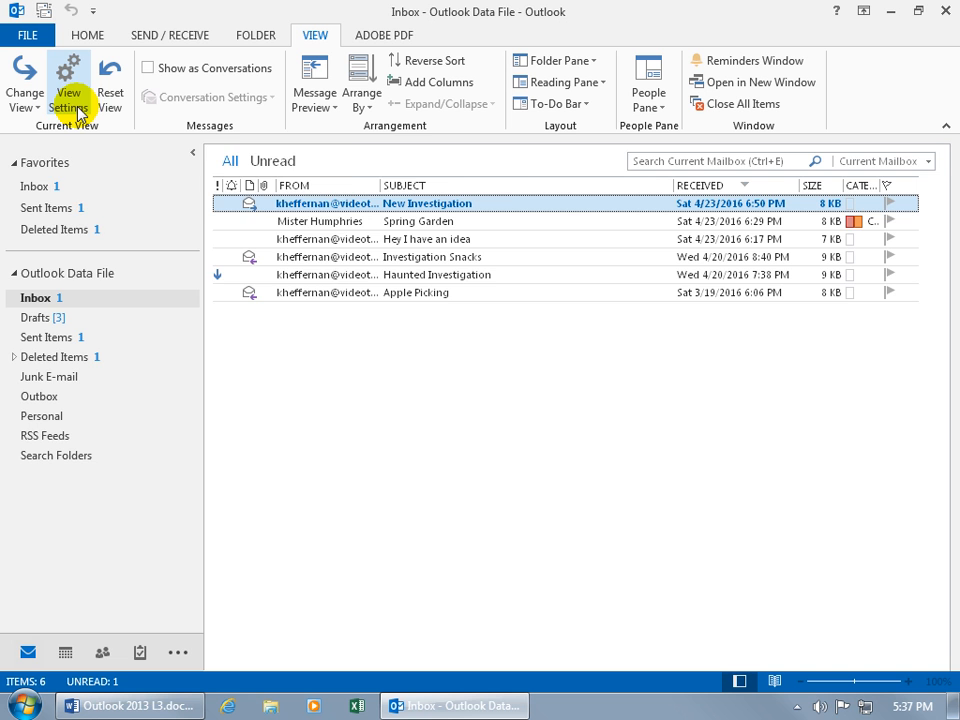
mouse_move(506, 186)
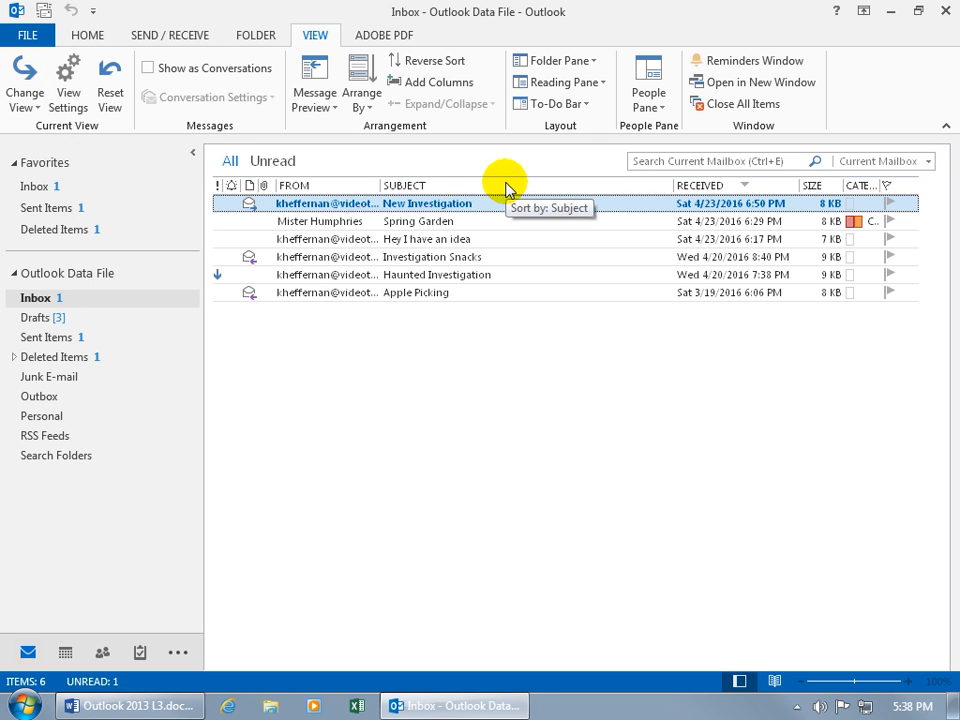
right_click(600, 184)
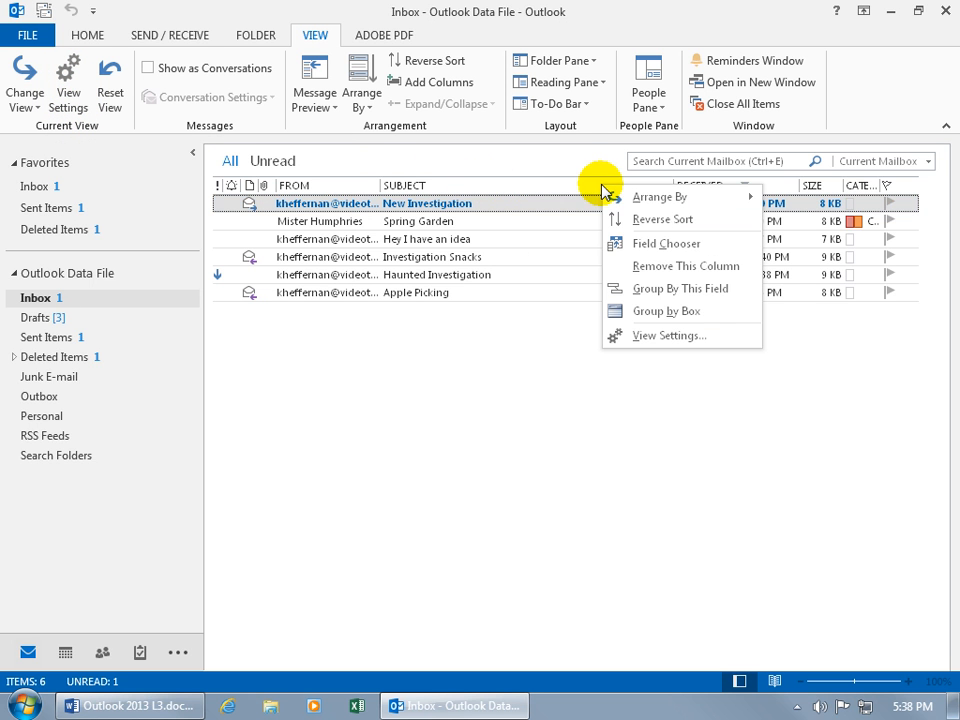
click(668, 336)
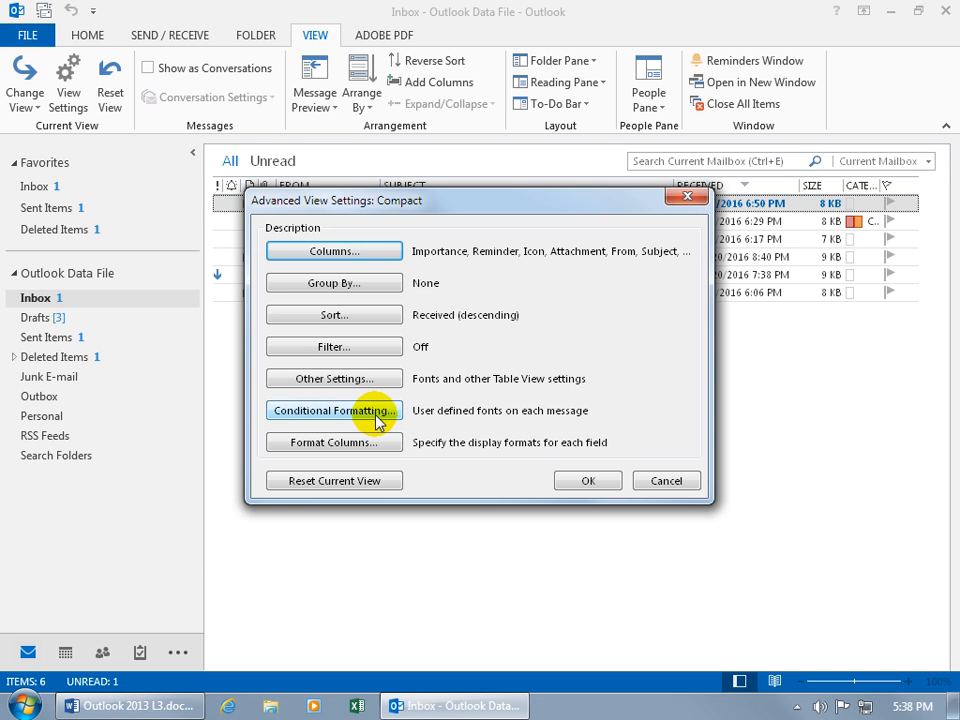
Add a conditional formatting rule and rename it from Untitled to 'Haunted'.
click(332, 410)
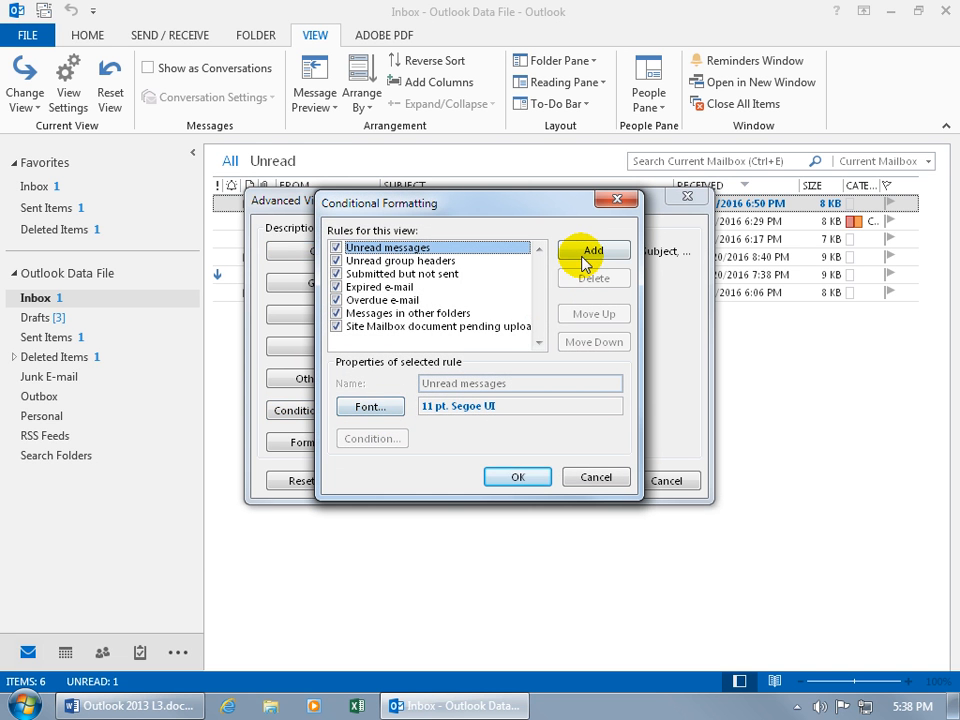
click(592, 250)
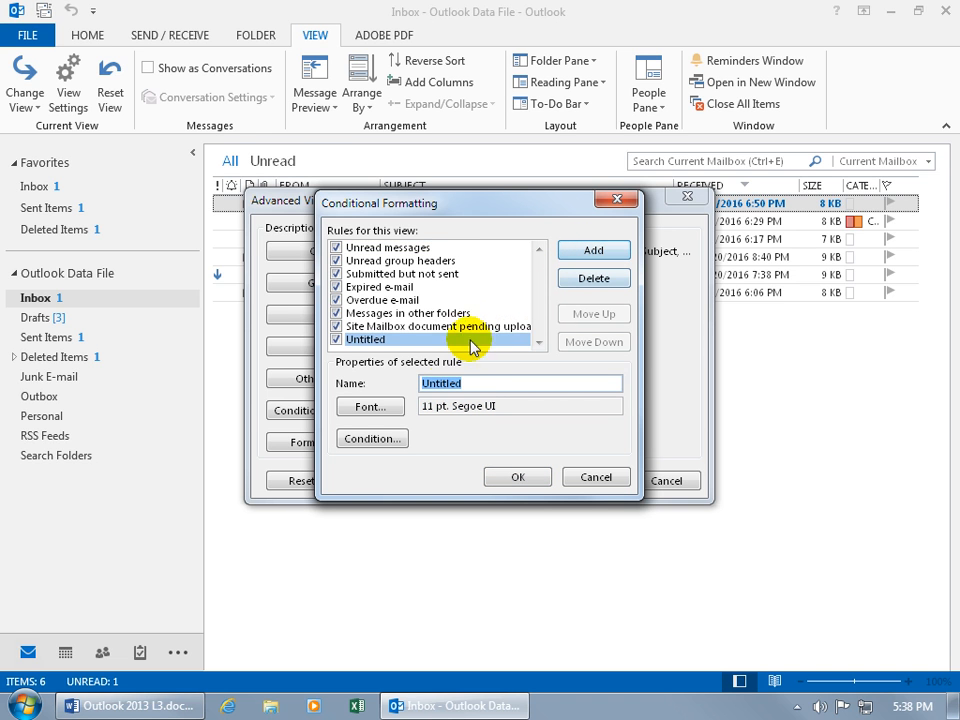
click(520, 384)
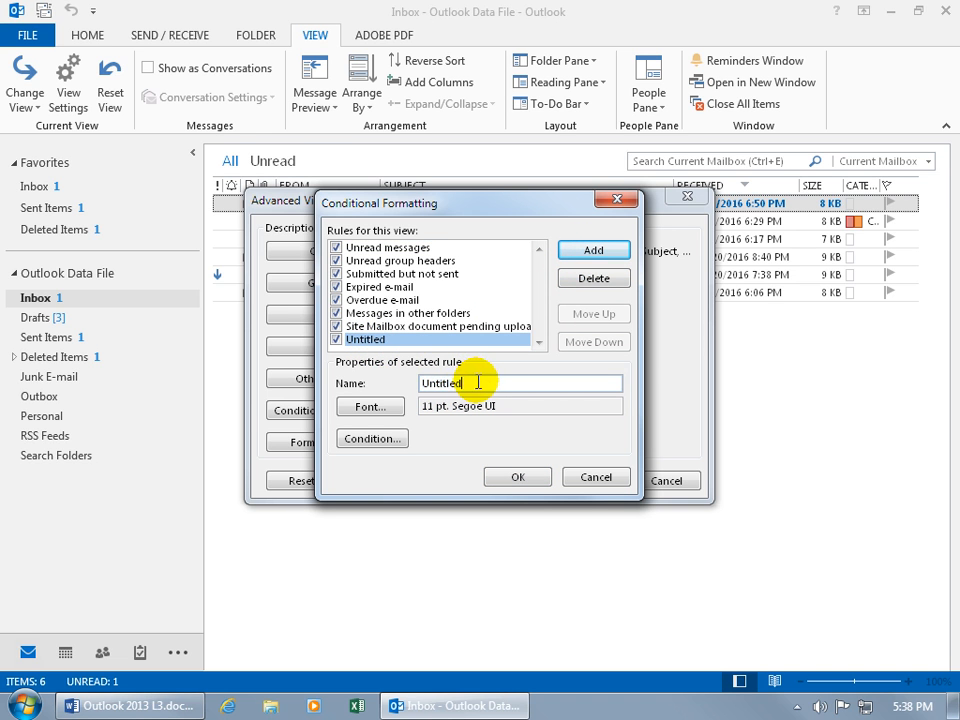
double_click(444, 384)
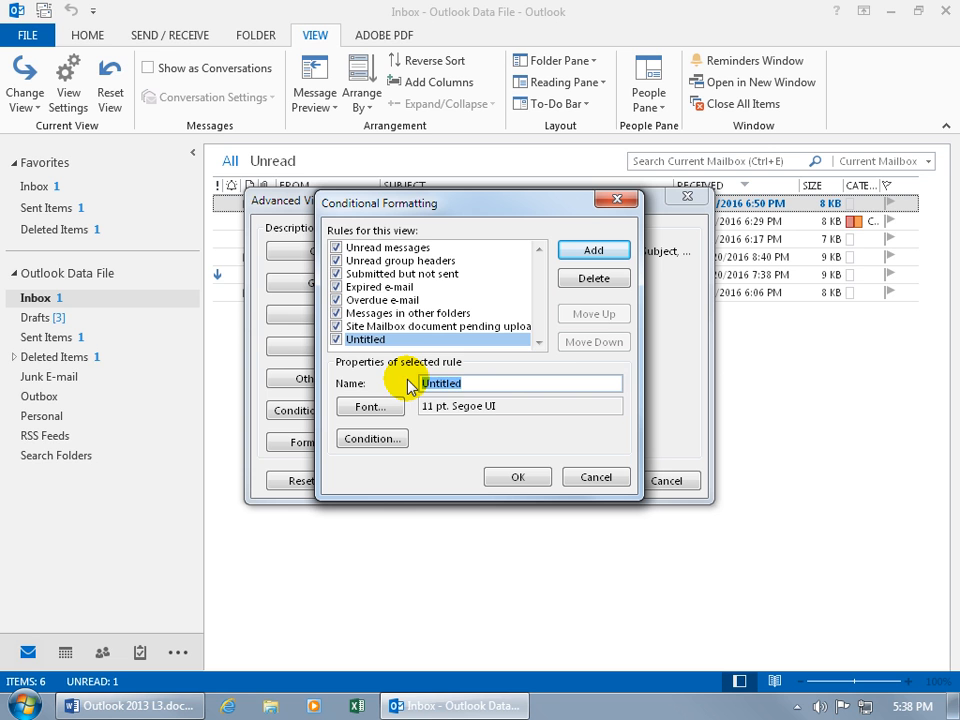
text(Haunted)
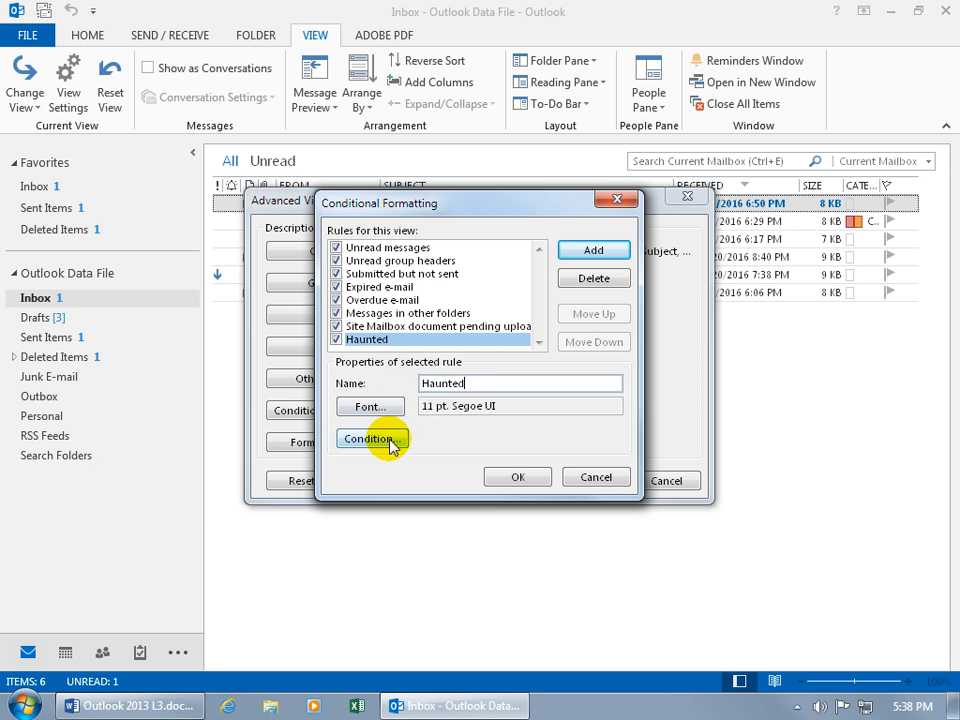
Make the rule's condition search for 'Haunted' in the subject field and message body.
click(372, 440)
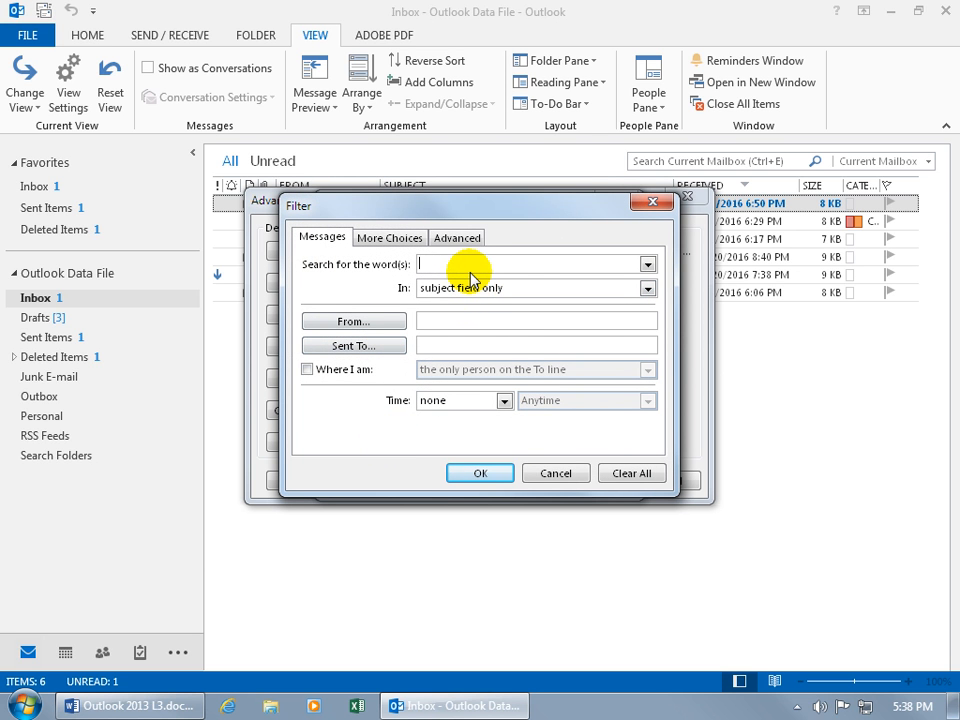
text(Haunted)
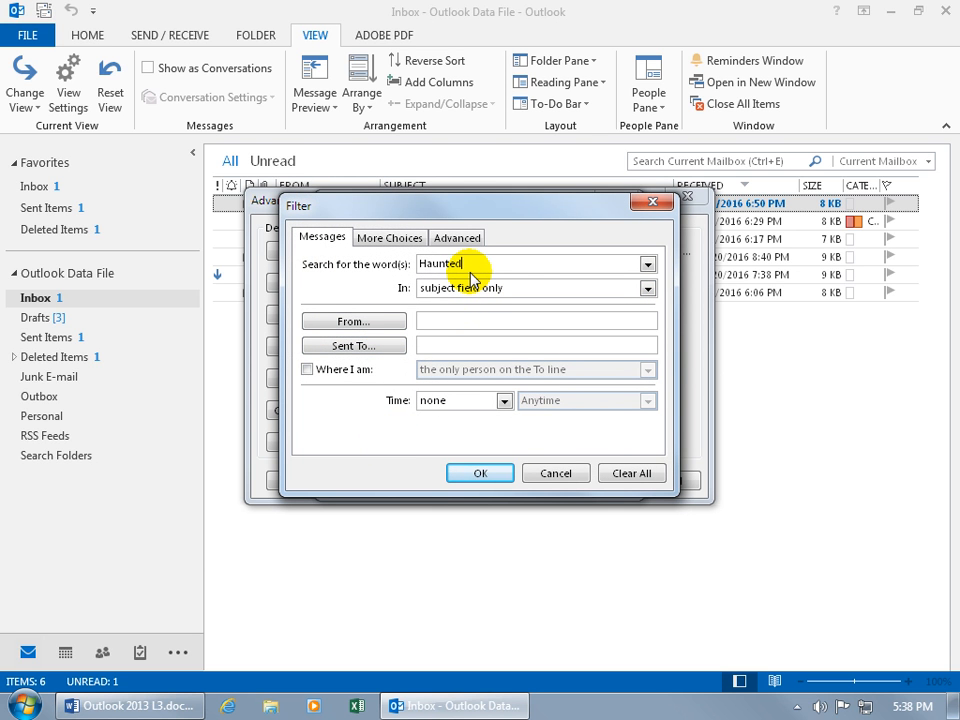
click(648, 288)
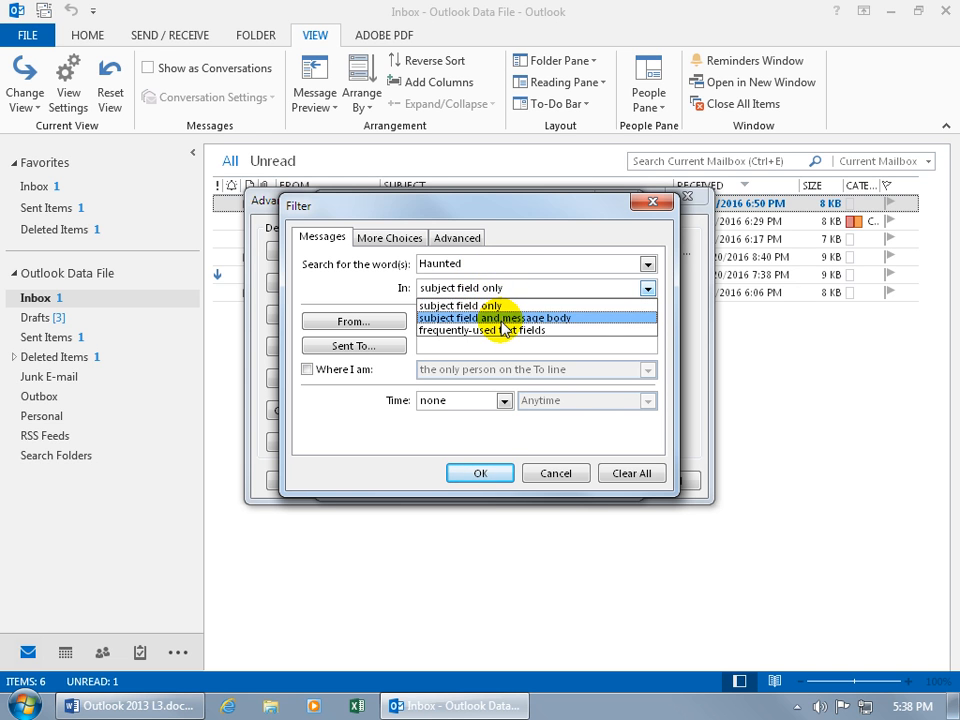
click(494, 316)
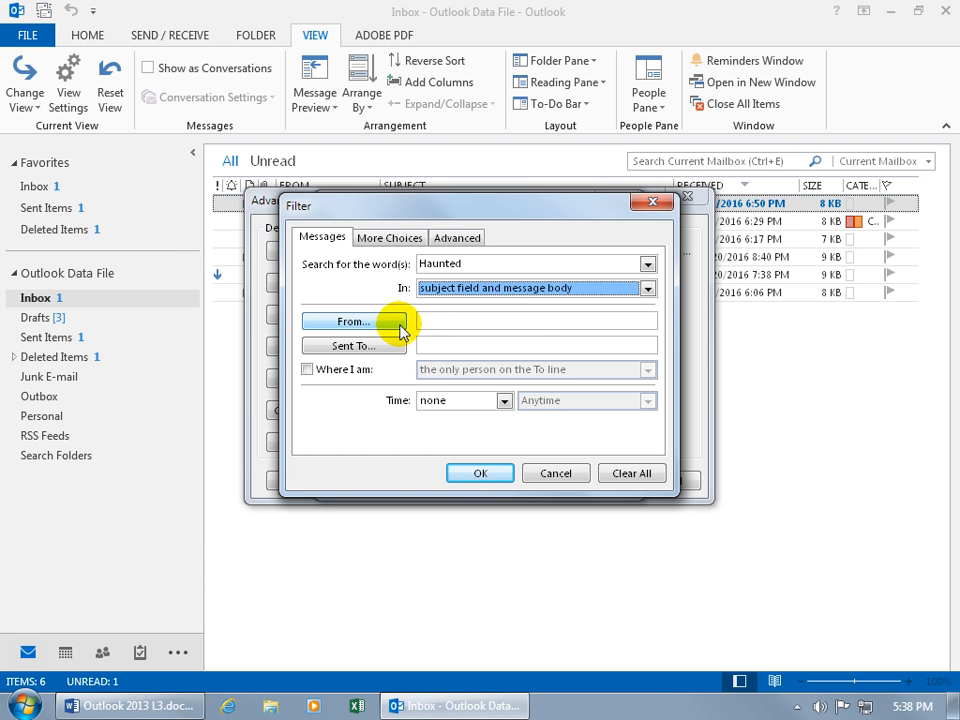
click(352, 320)
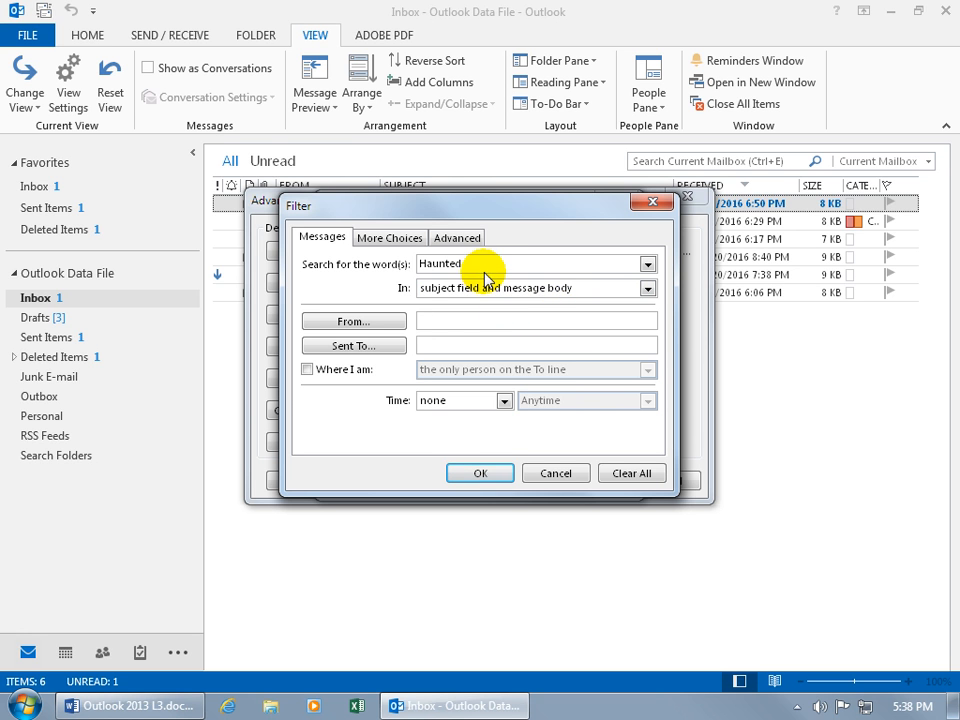
click(388, 236)
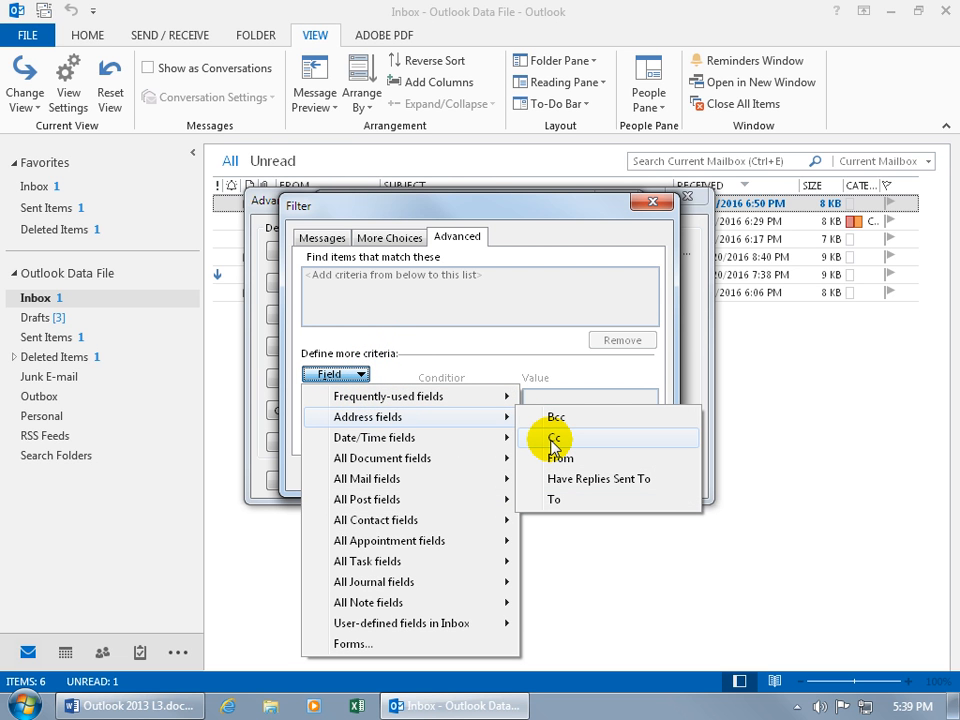
click(556, 440)
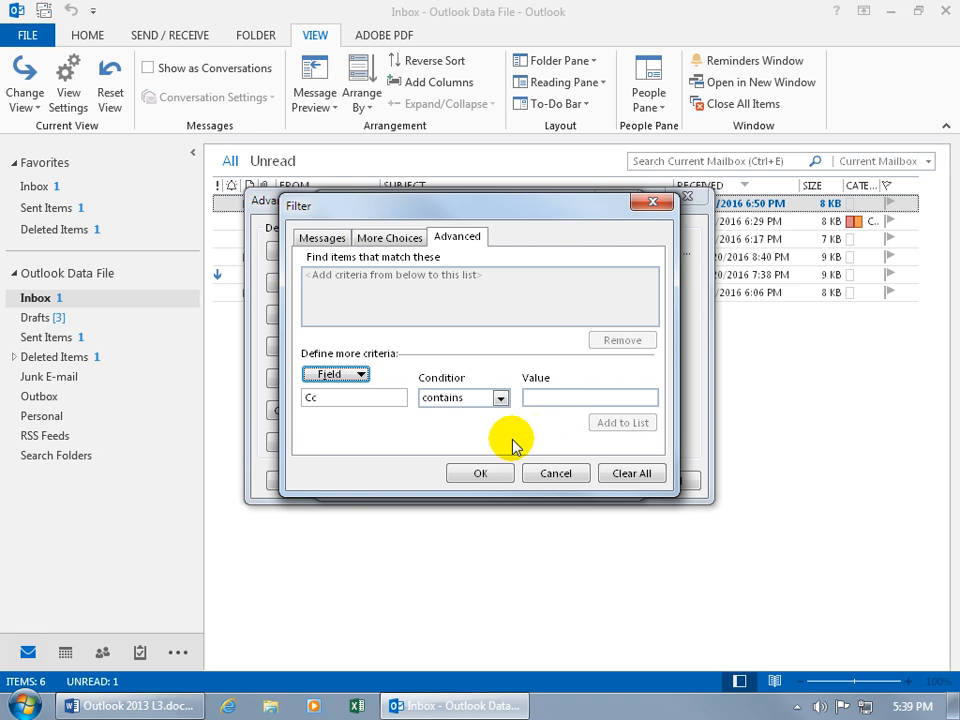
mouse_move(418, 422)
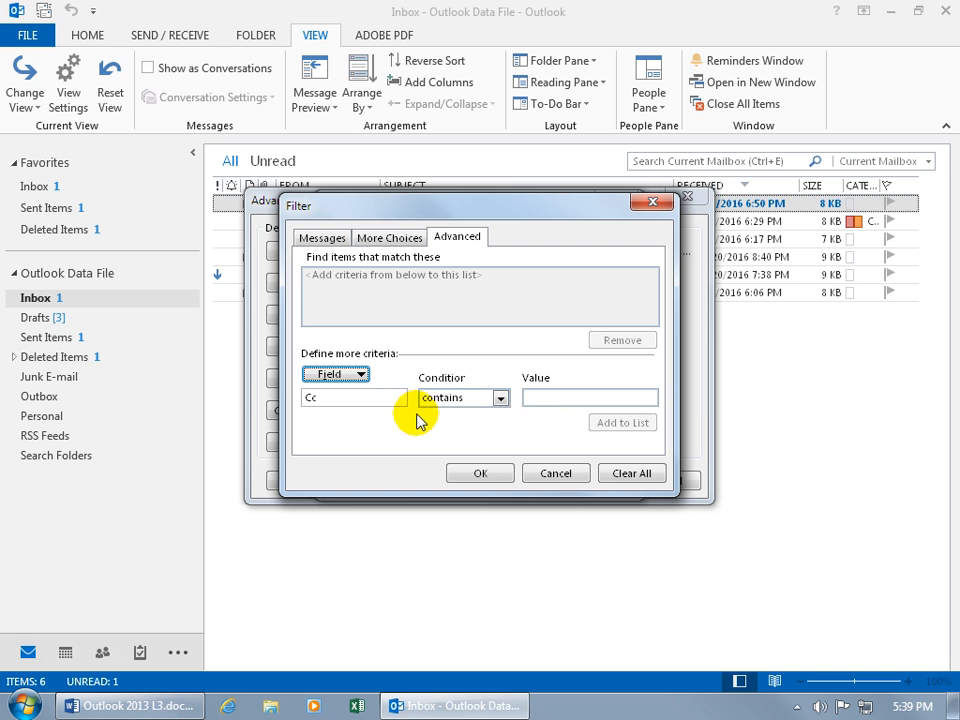
click(590, 396)
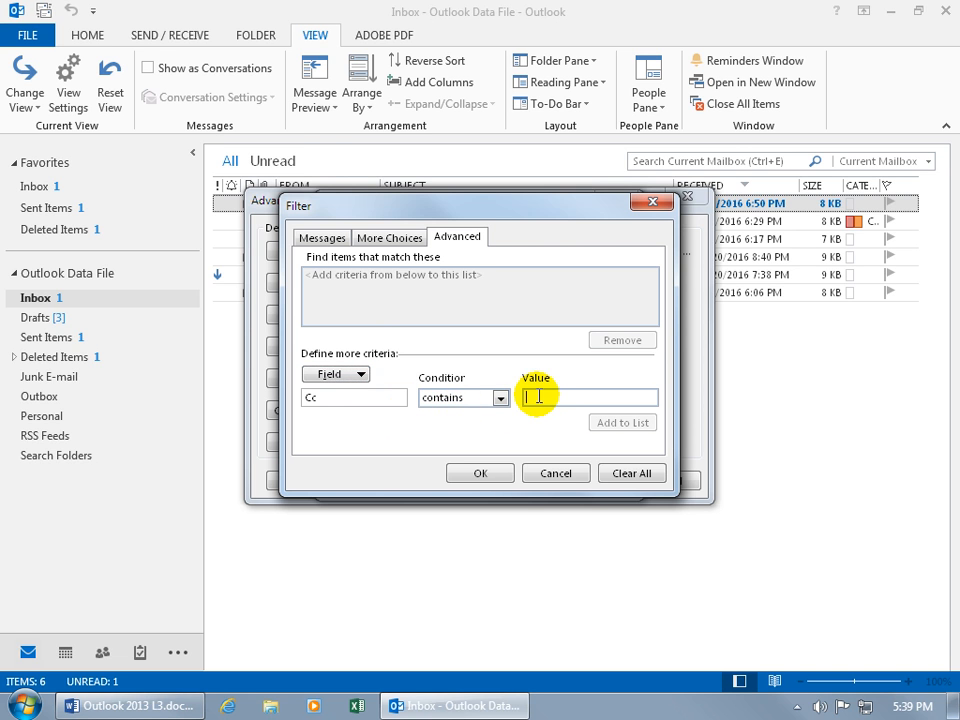
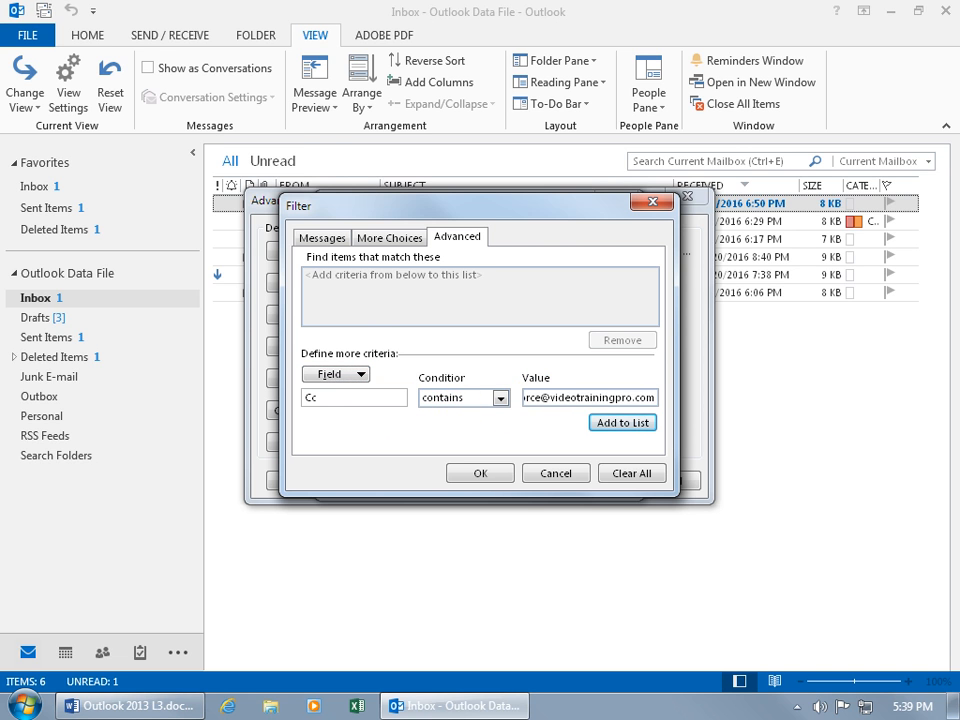
click(622, 422)
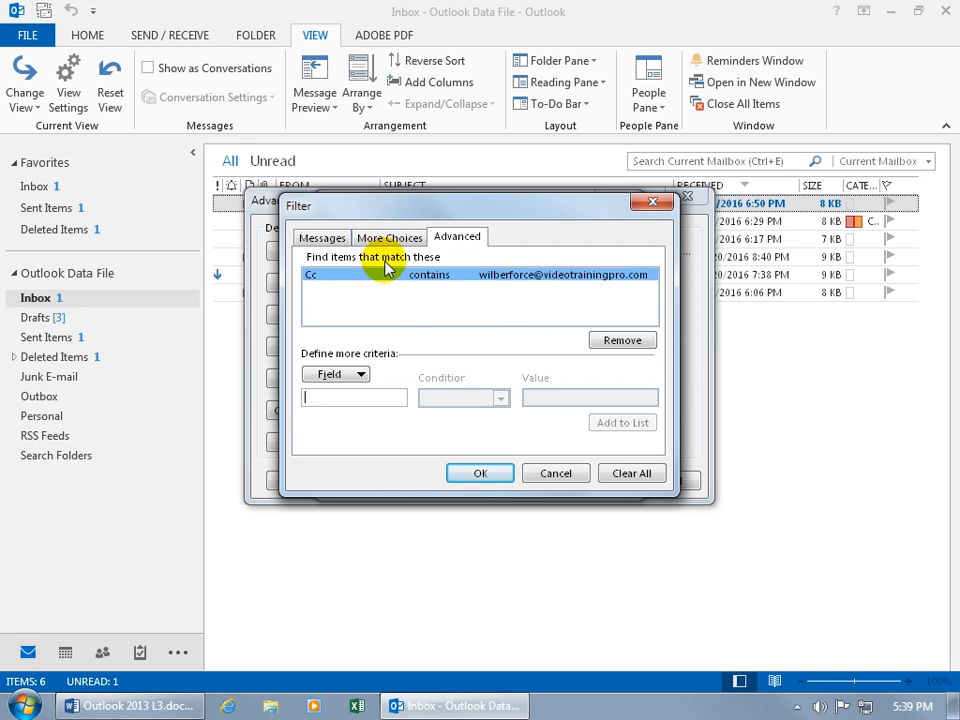
Review the advanced criteria, return to the Messages search and confirm the Haunted condition.
click(320, 236)
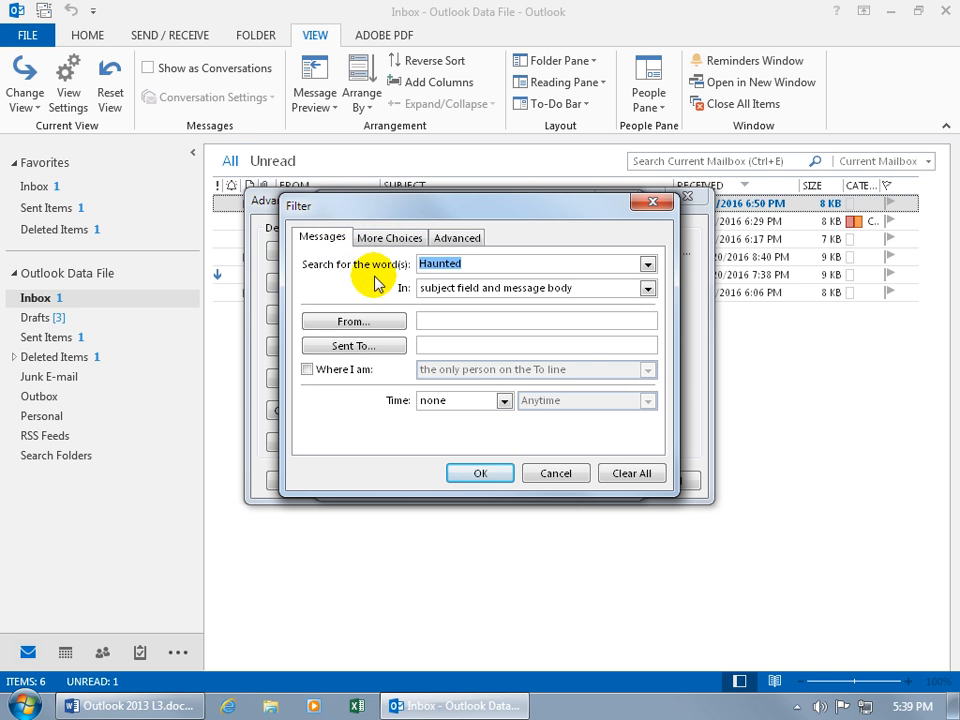
click(456, 236)
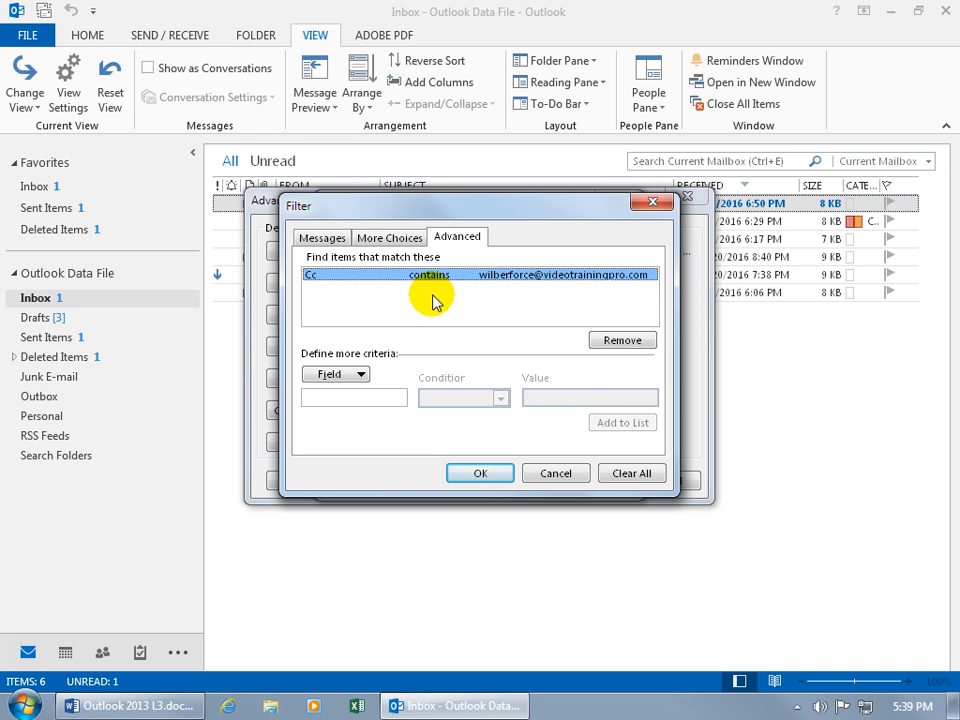
click(622, 340)
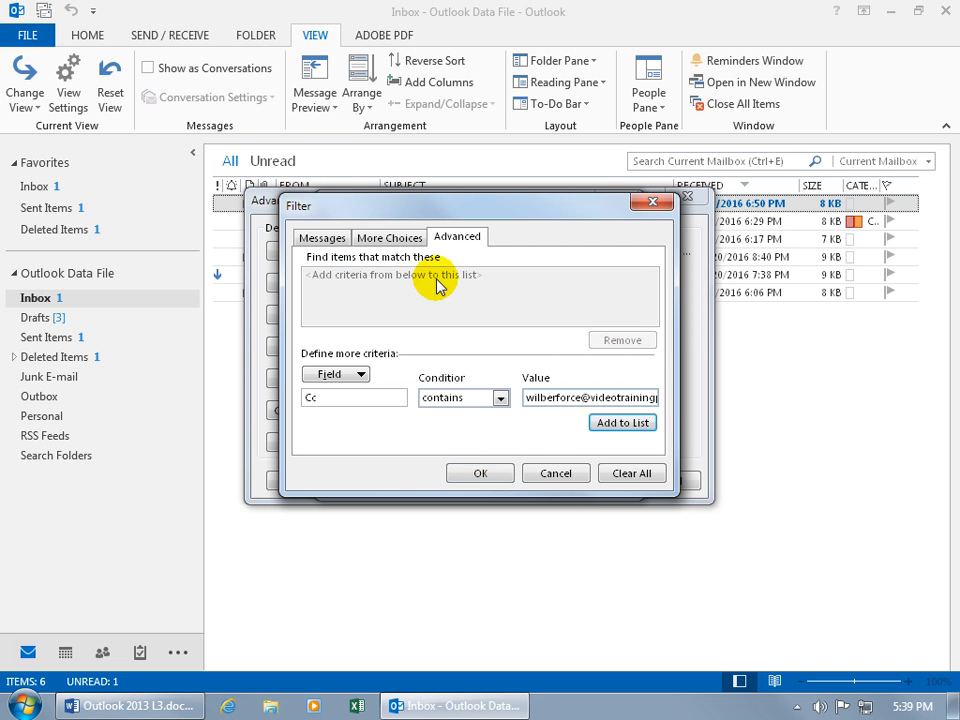
click(320, 236)
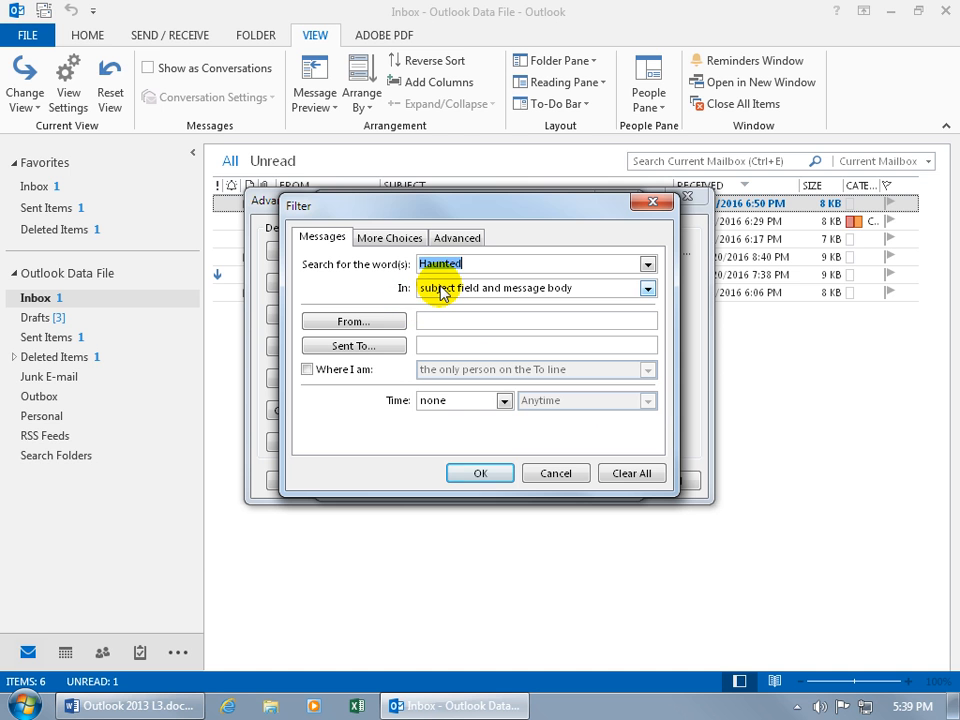
click(480, 472)
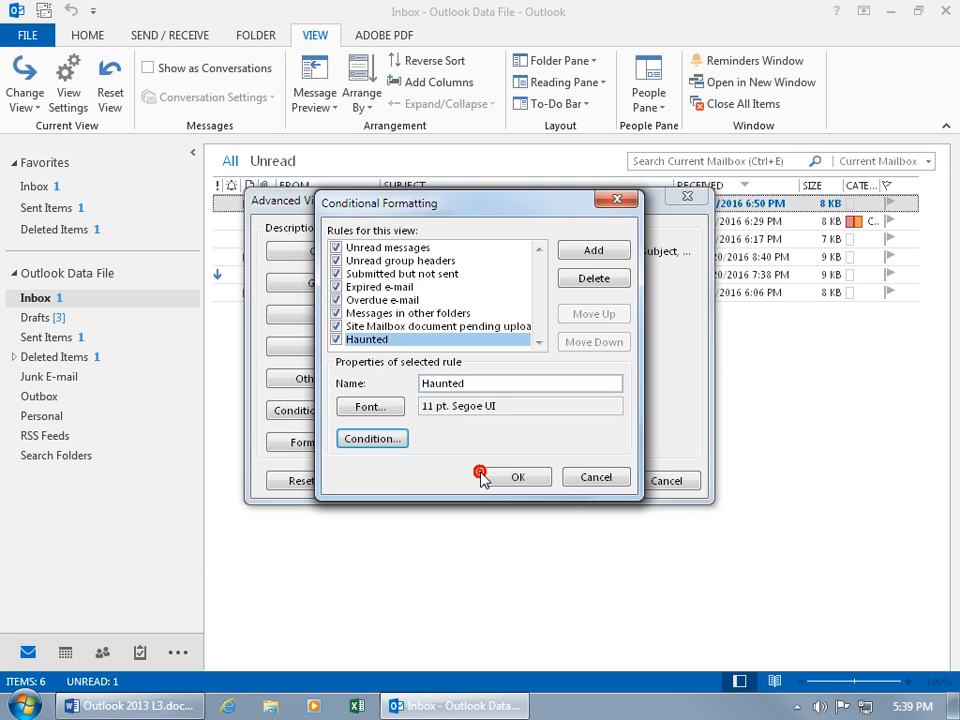
mouse_move(448, 444)
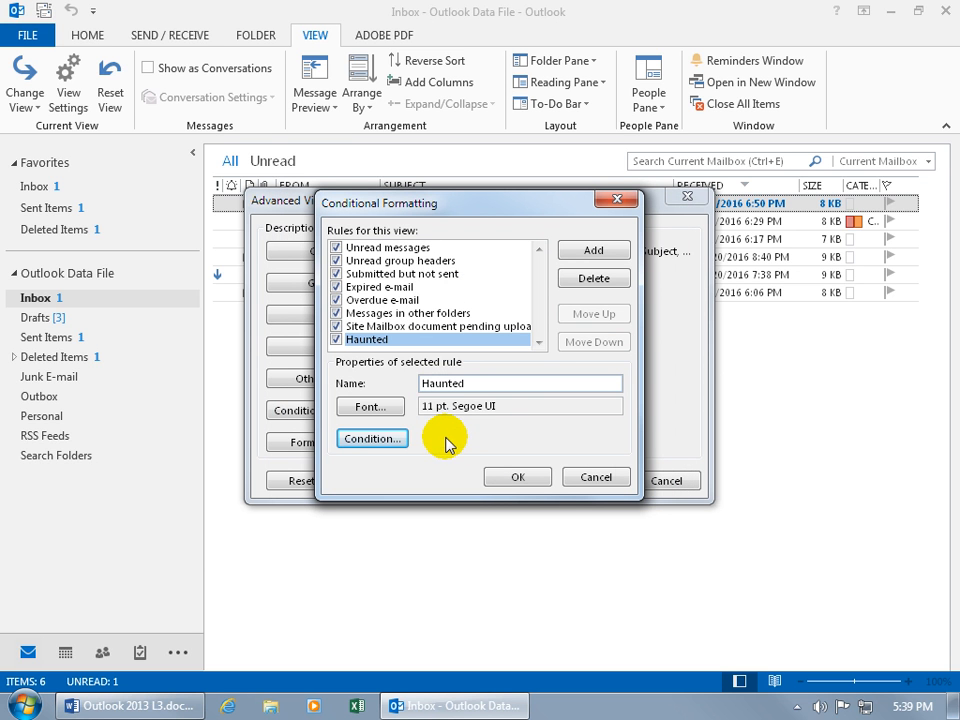
mouse_move(462, 428)
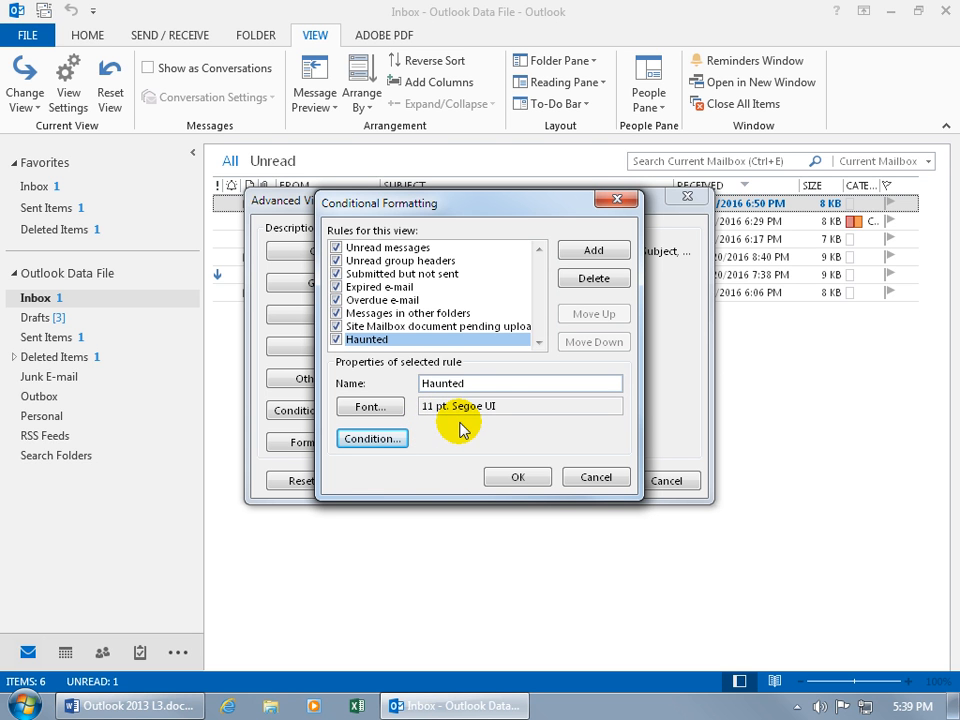
mouse_move(450, 428)
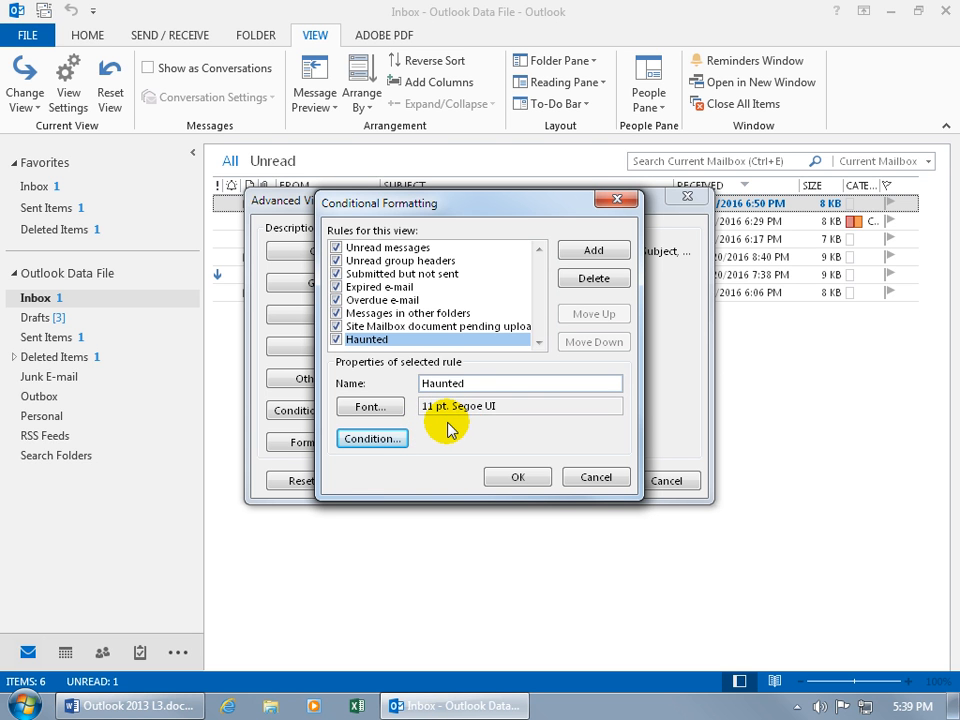
Set the rule's font to bigger red Bold Oblique Showcard Gothic and apply it to the inbox.
click(368, 406)
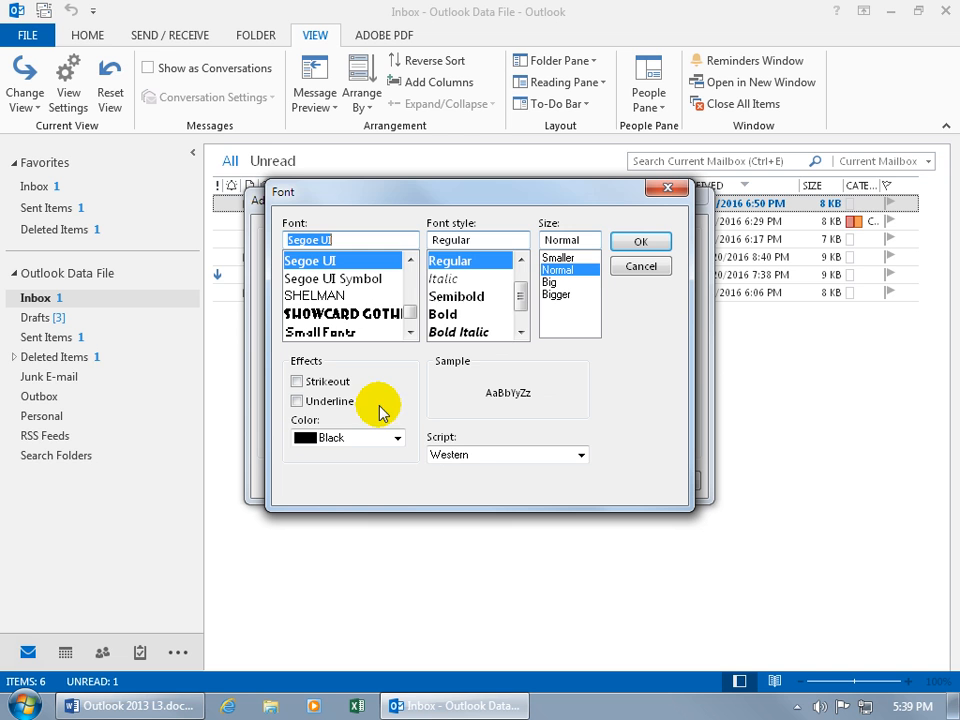
click(332, 312)
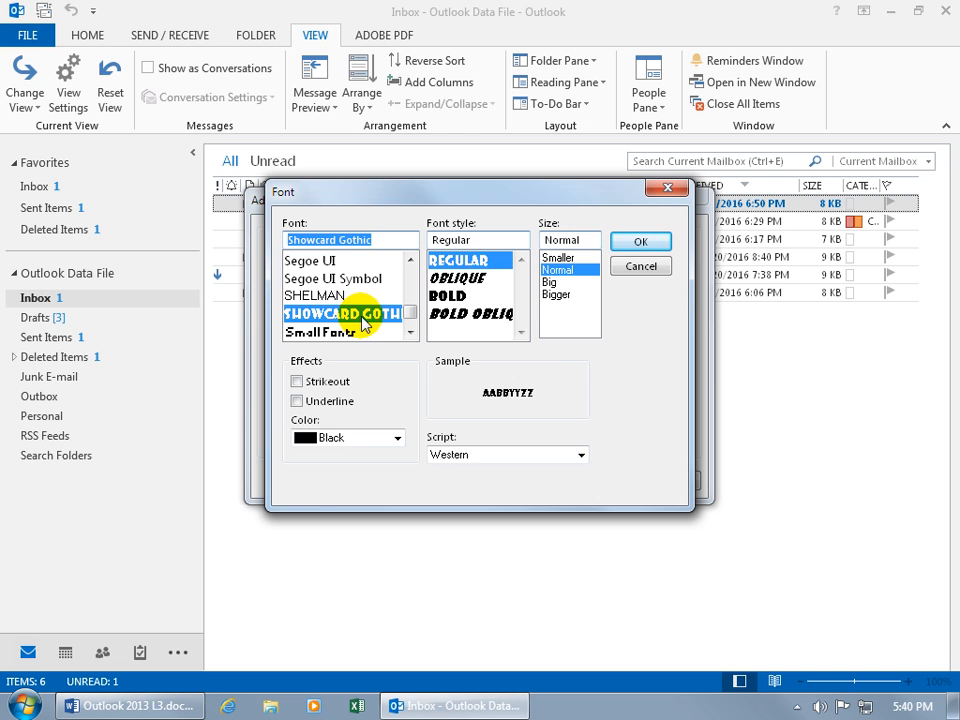
click(556, 294)
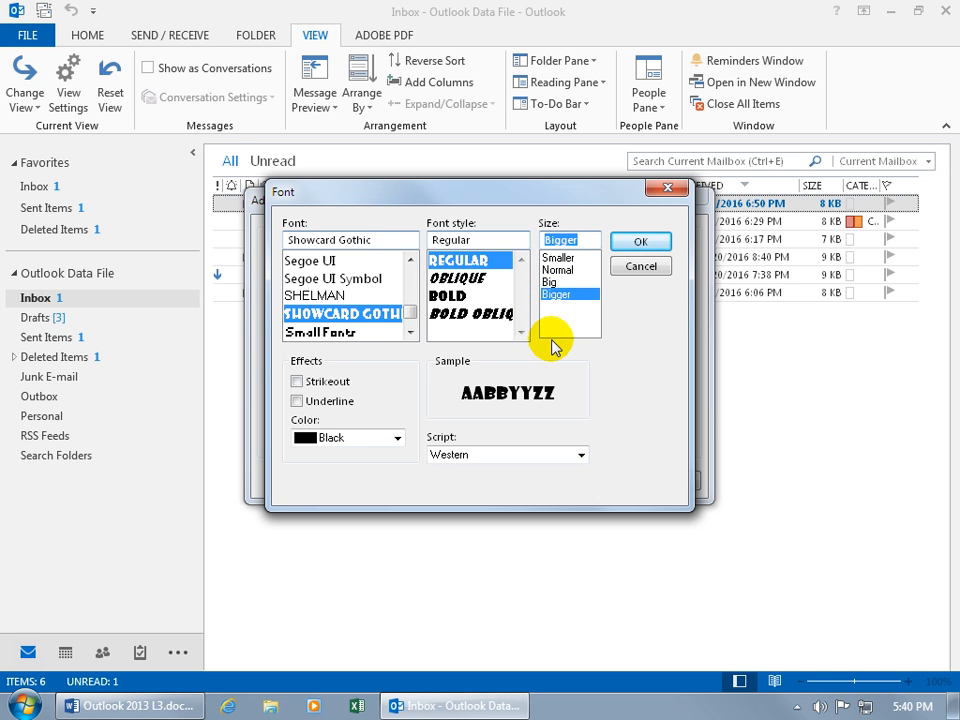
click(468, 312)
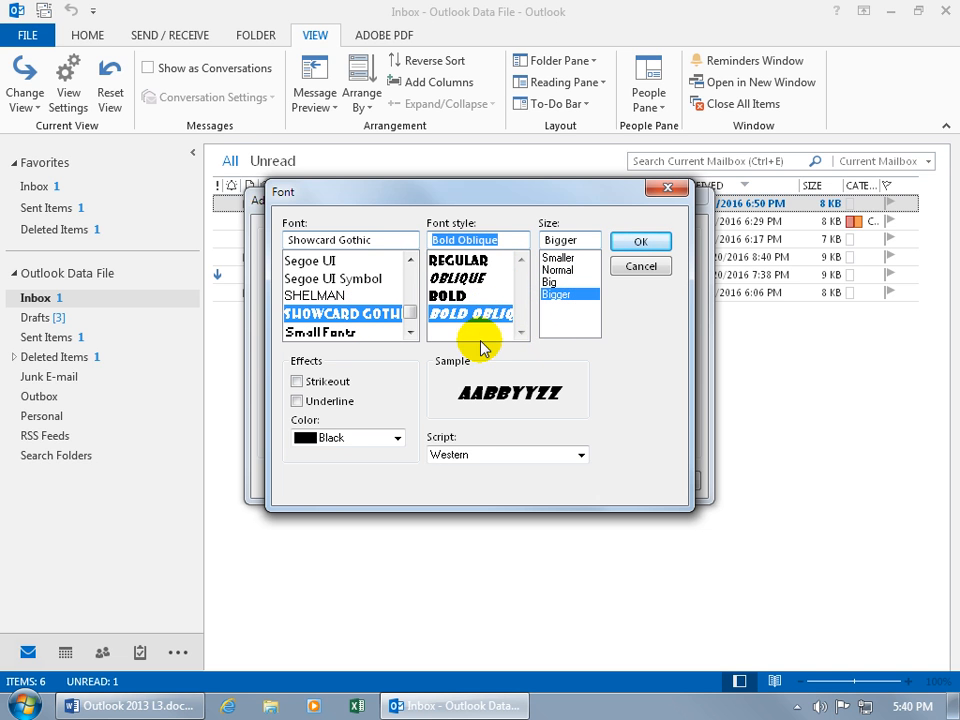
click(398, 436)
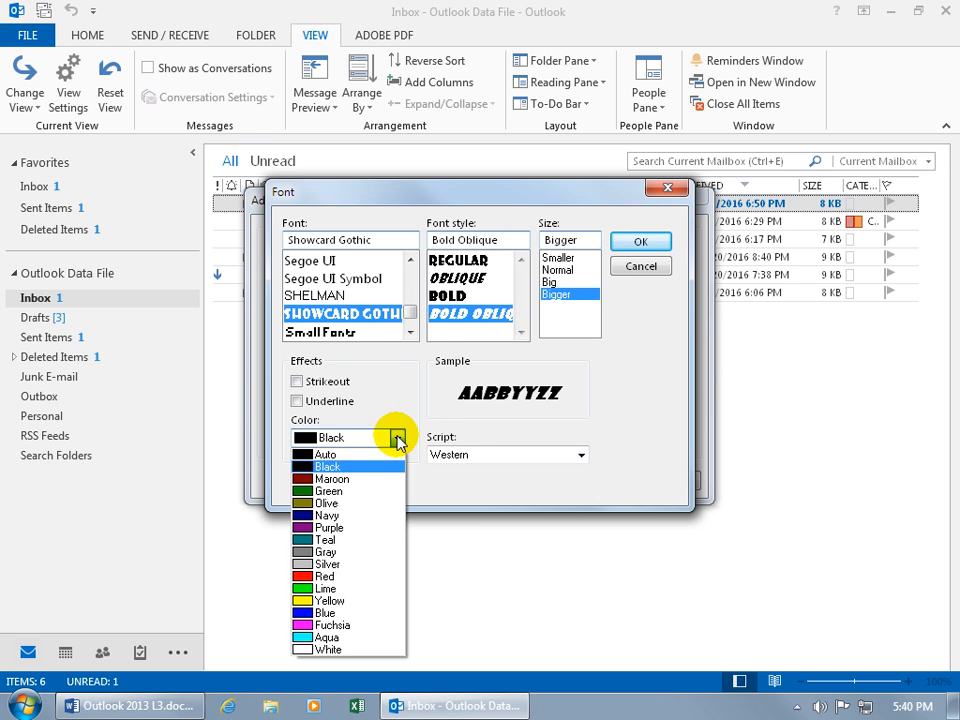
click(324, 576)
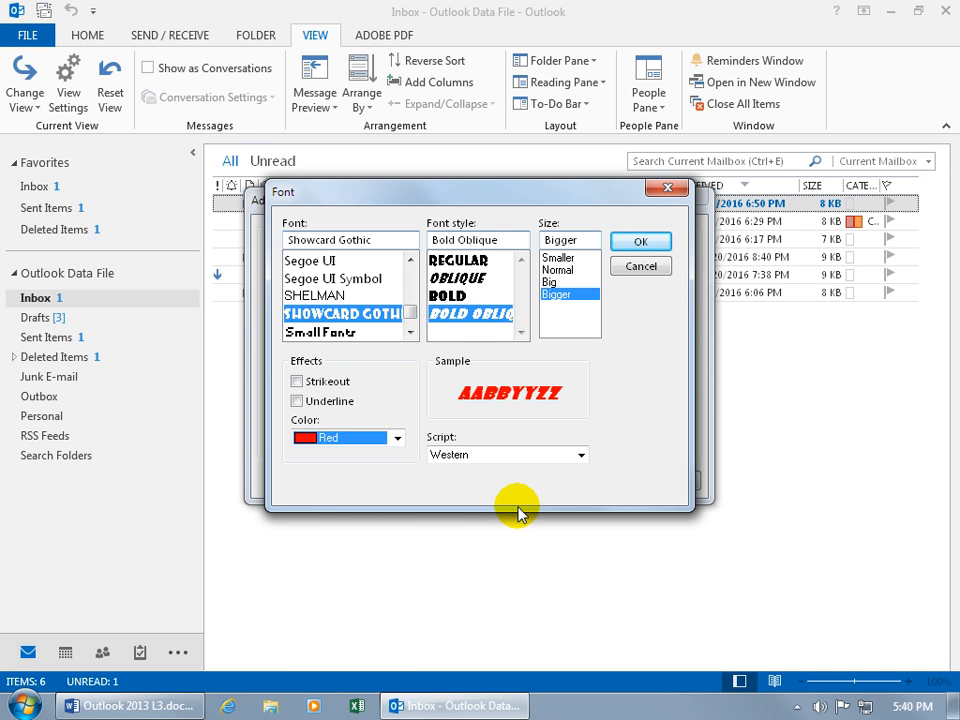
click(296, 380)
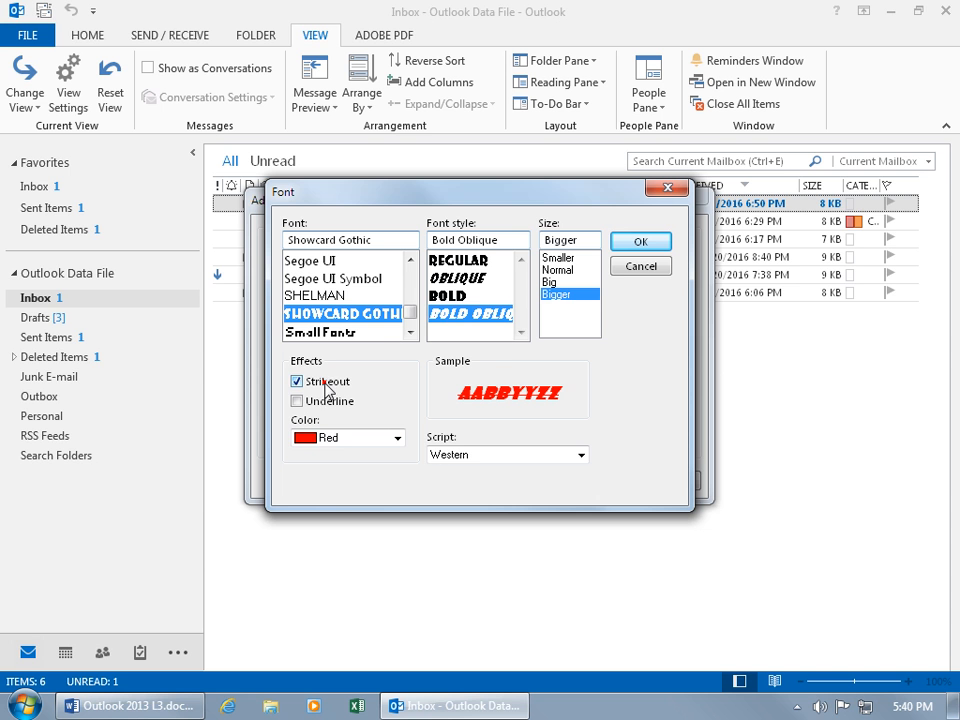
click(296, 380)
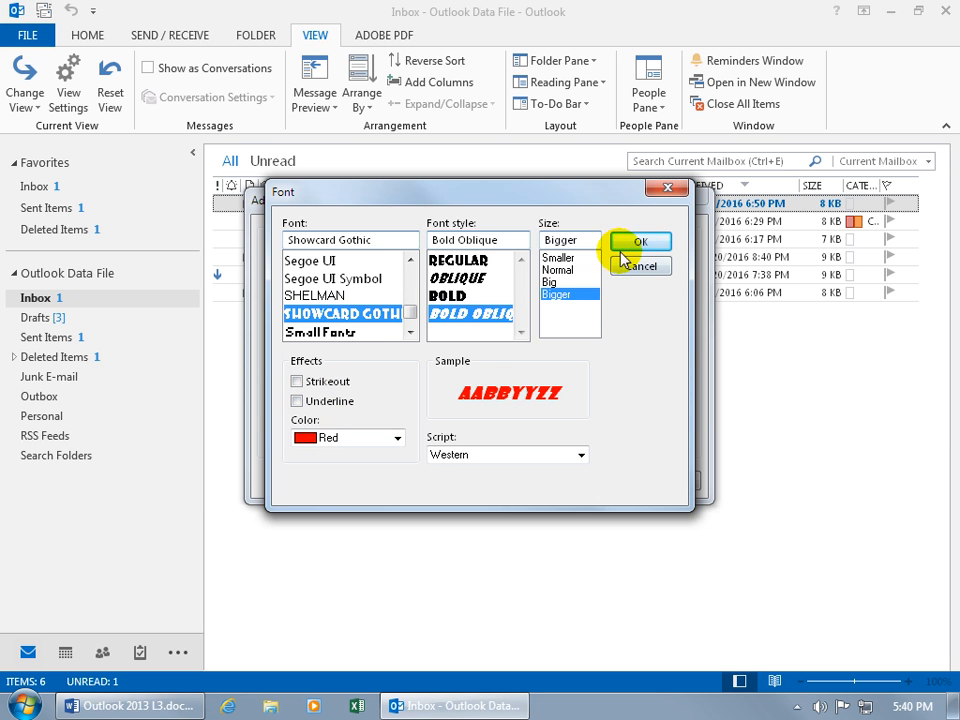
click(640, 242)
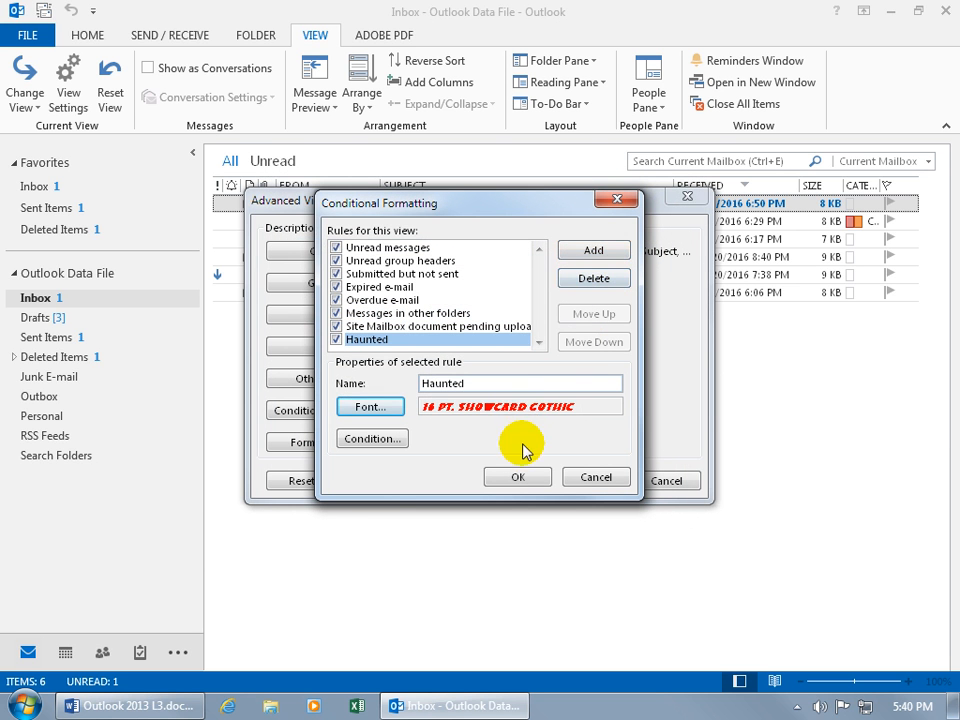
click(516, 476)
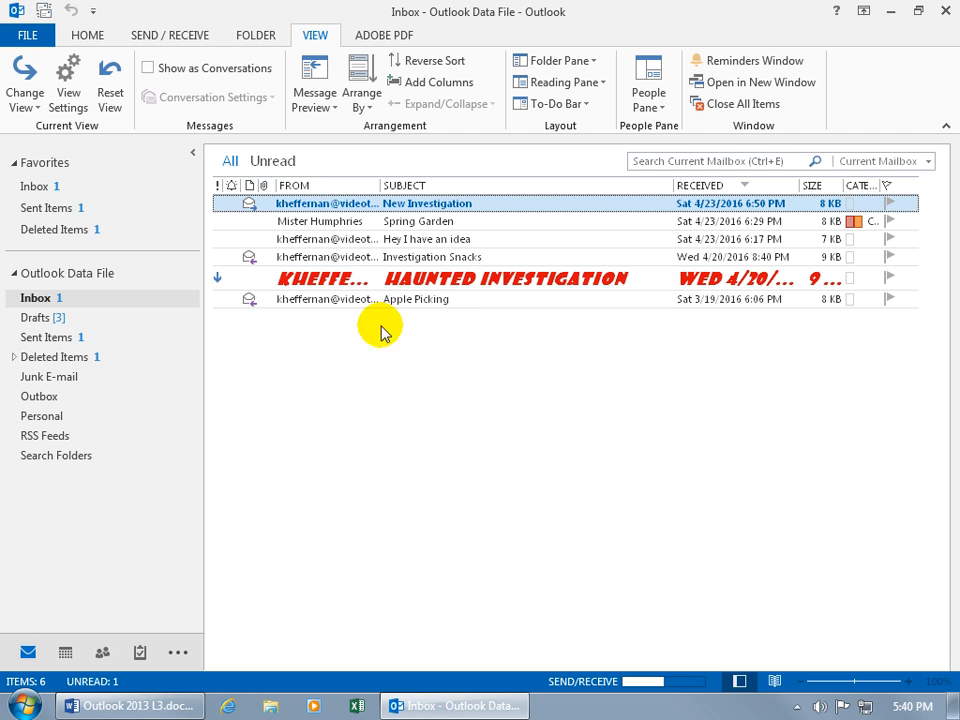
mouse_move(604, 320)
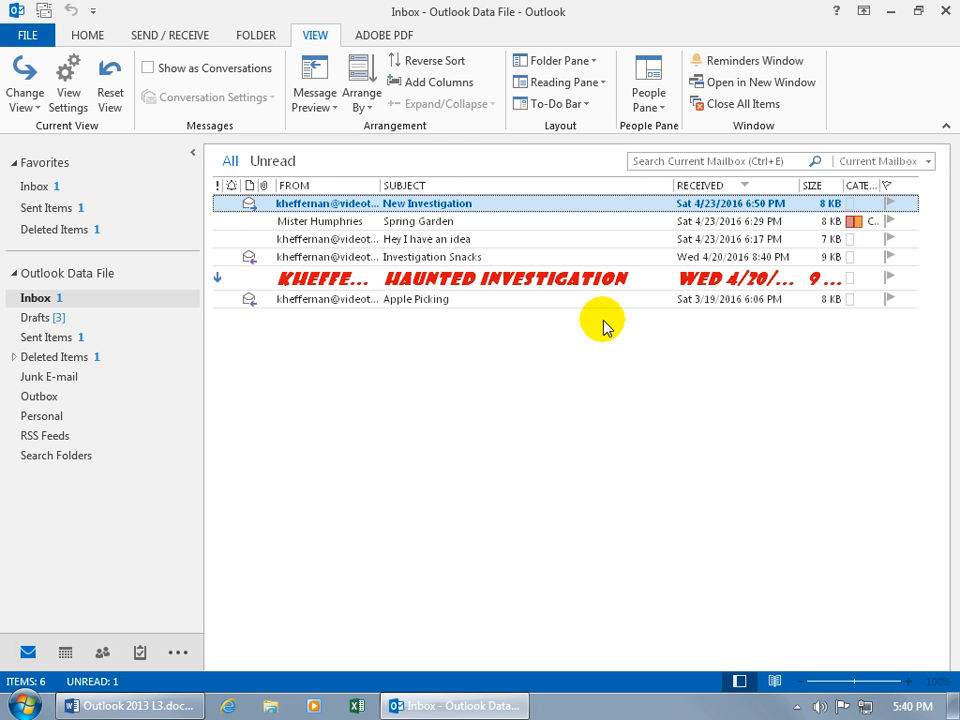
mouse_move(130, 620)
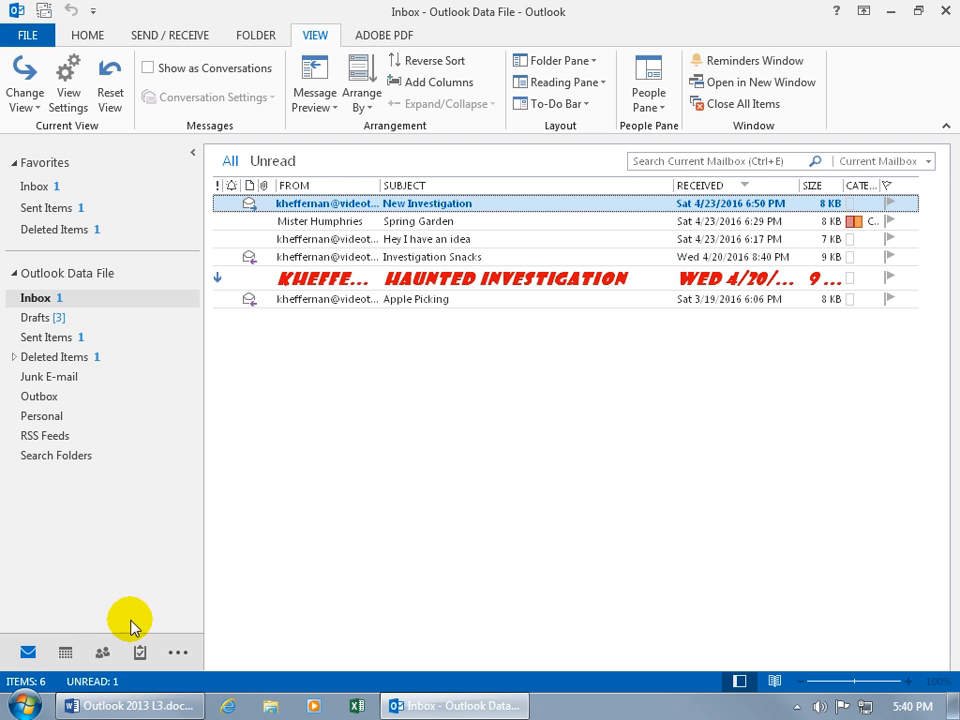
click(64, 652)
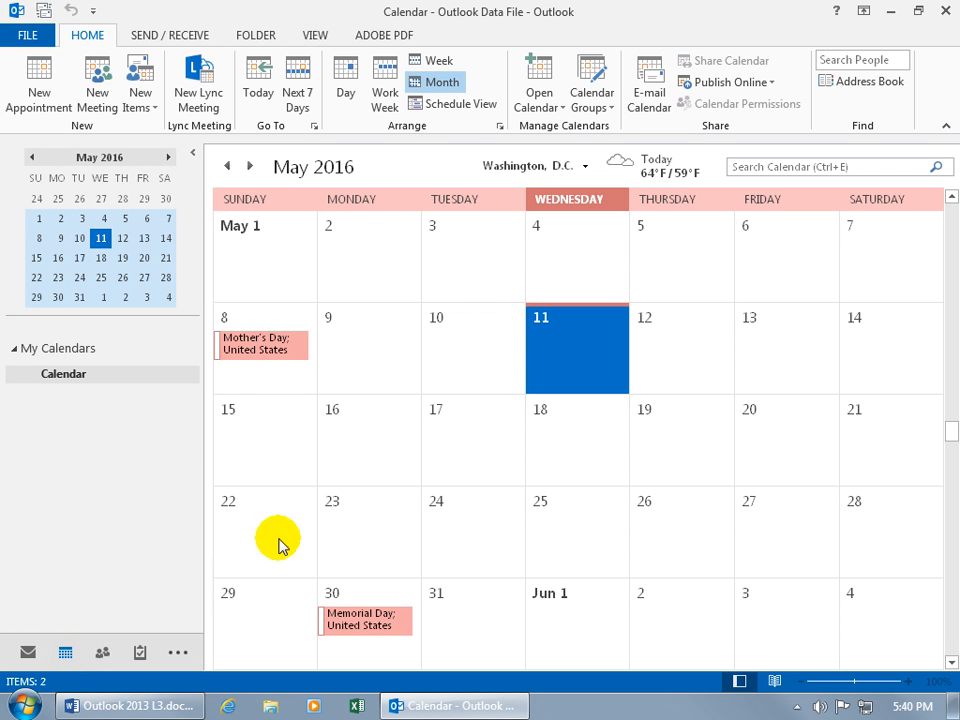
Show the calendar view's conditional formatting rules, currently empty.
click(316, 36)
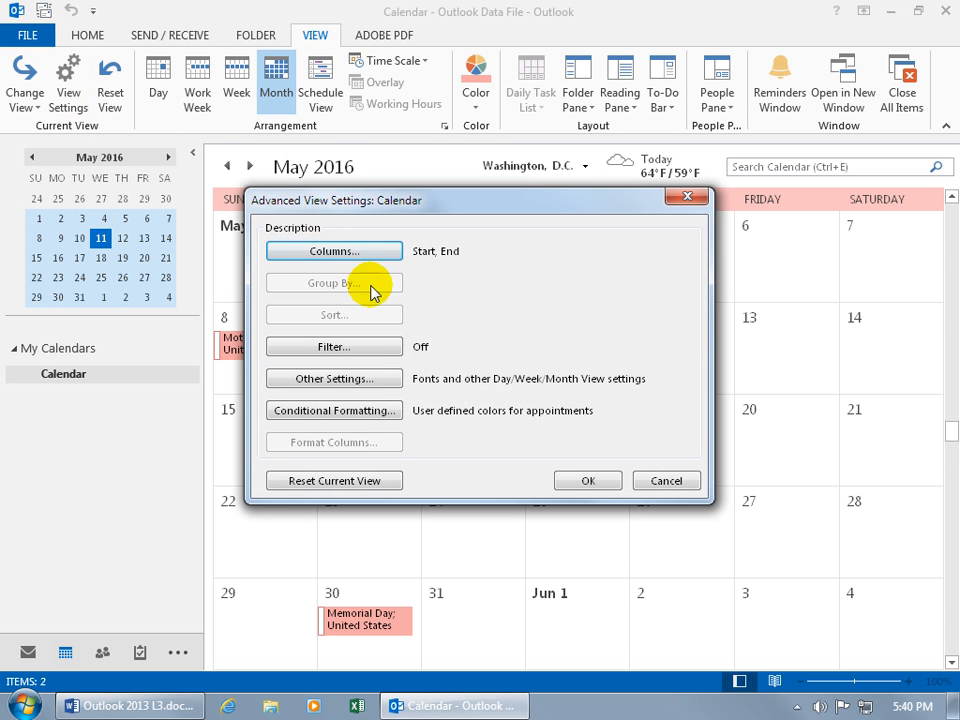
click(332, 410)
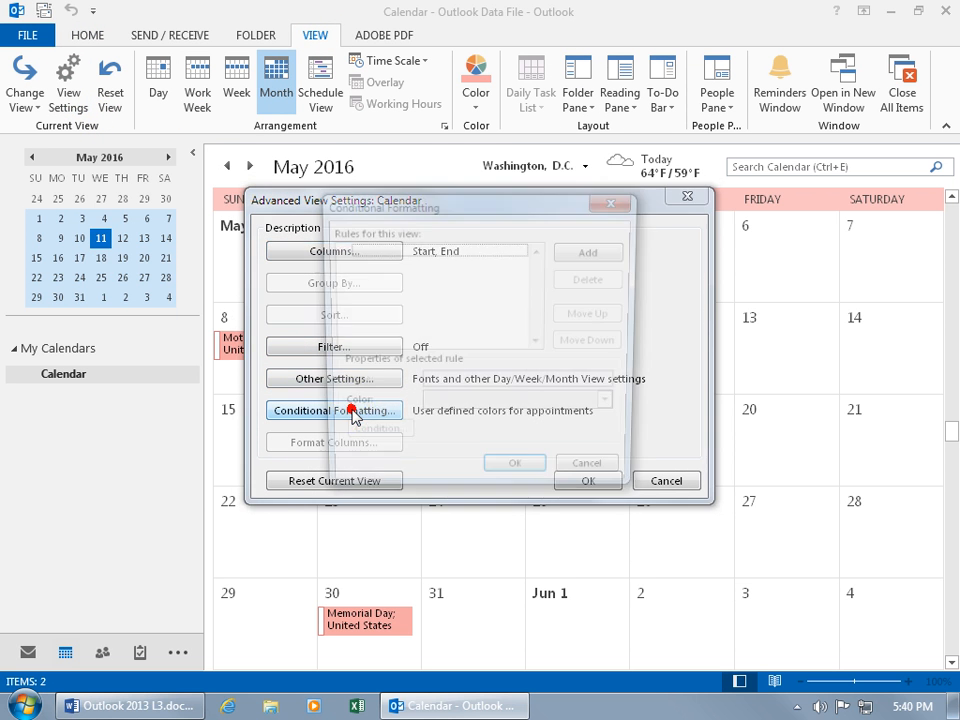
click(332, 410)
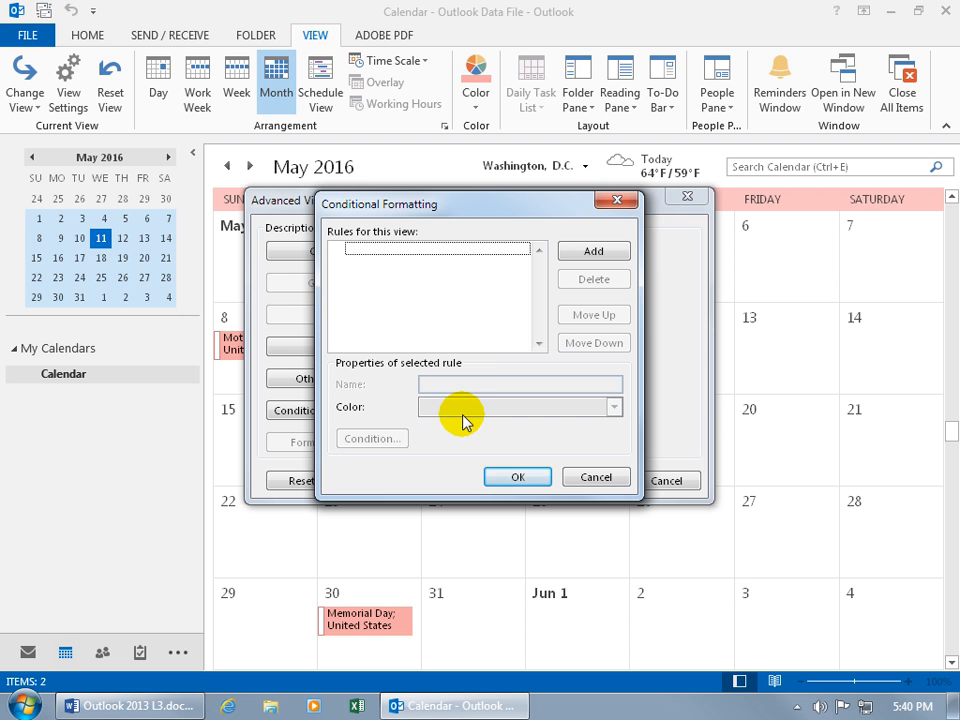
Add a calendar rule named 'Investigation' with the colour Yellow.
click(592, 252)
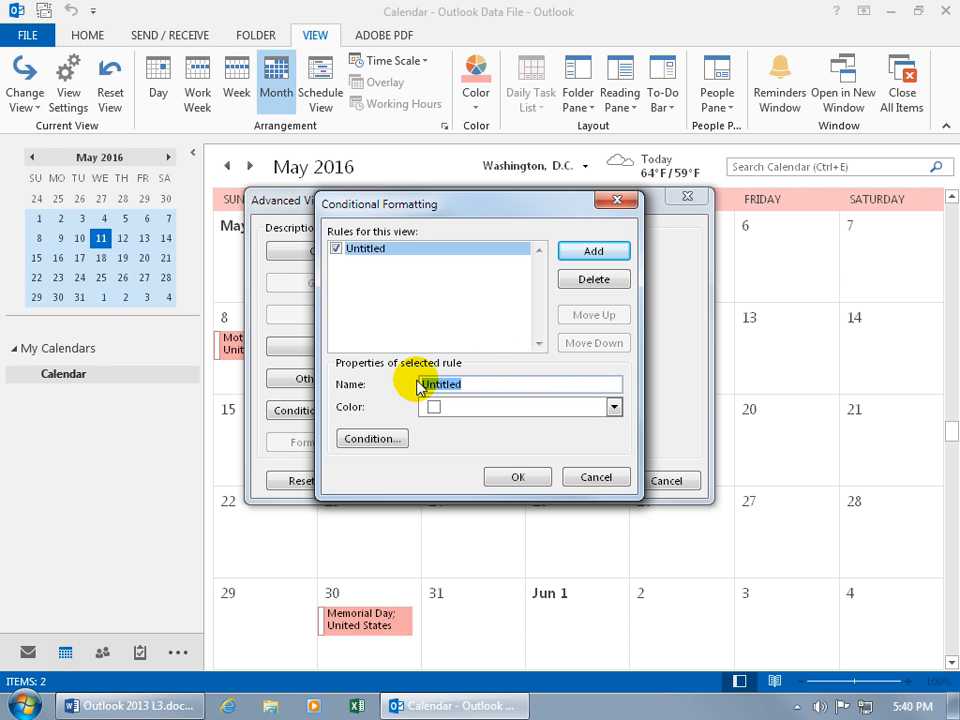
text(Investi)
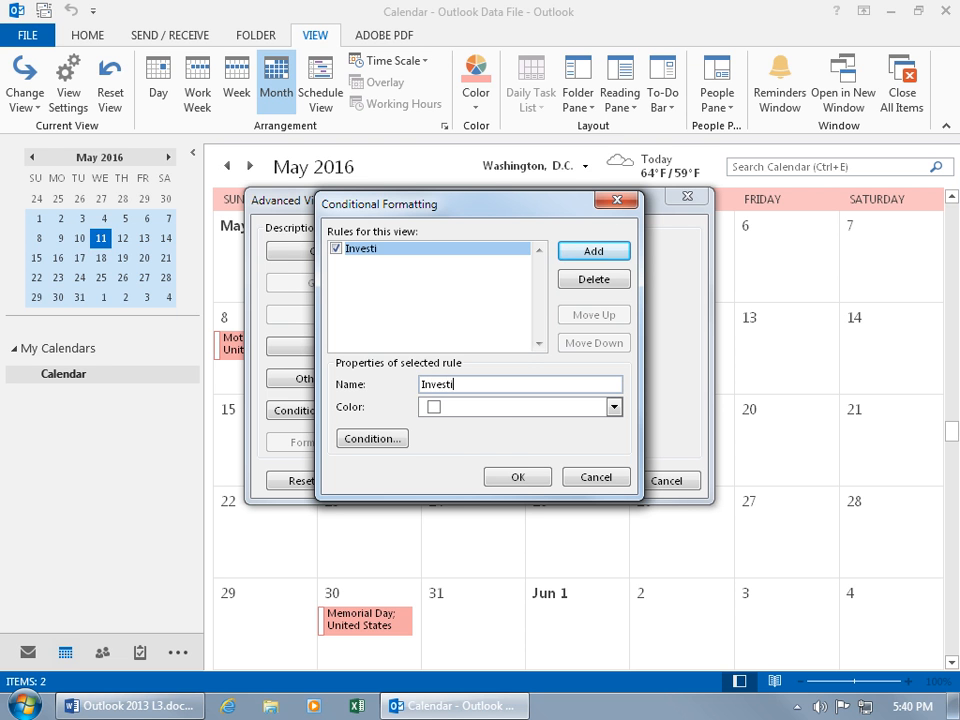
click(612, 406)
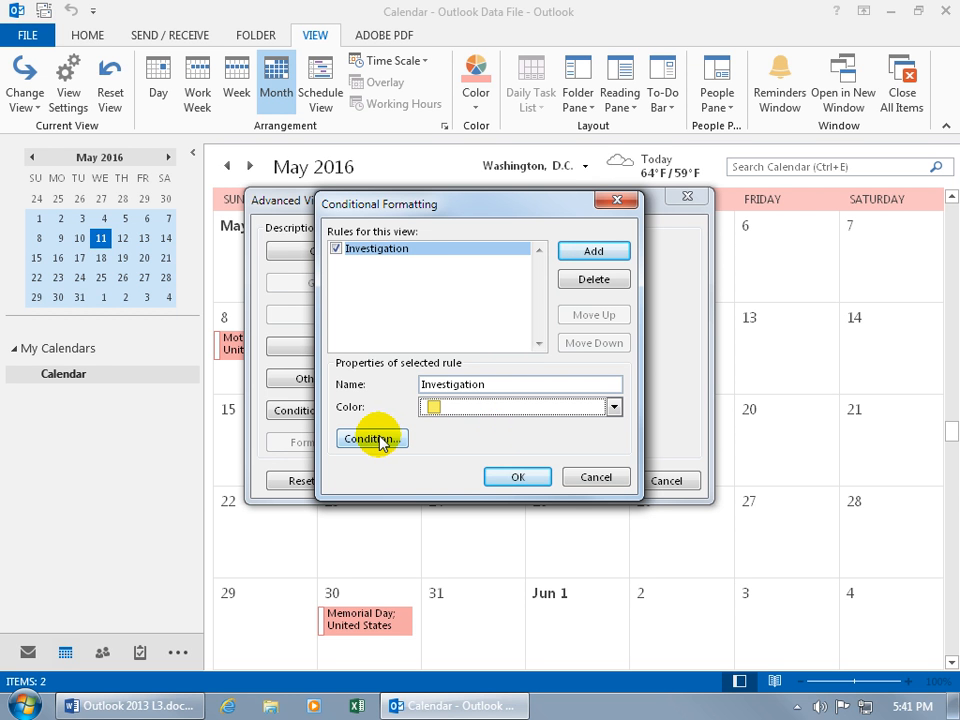
click(372, 438)
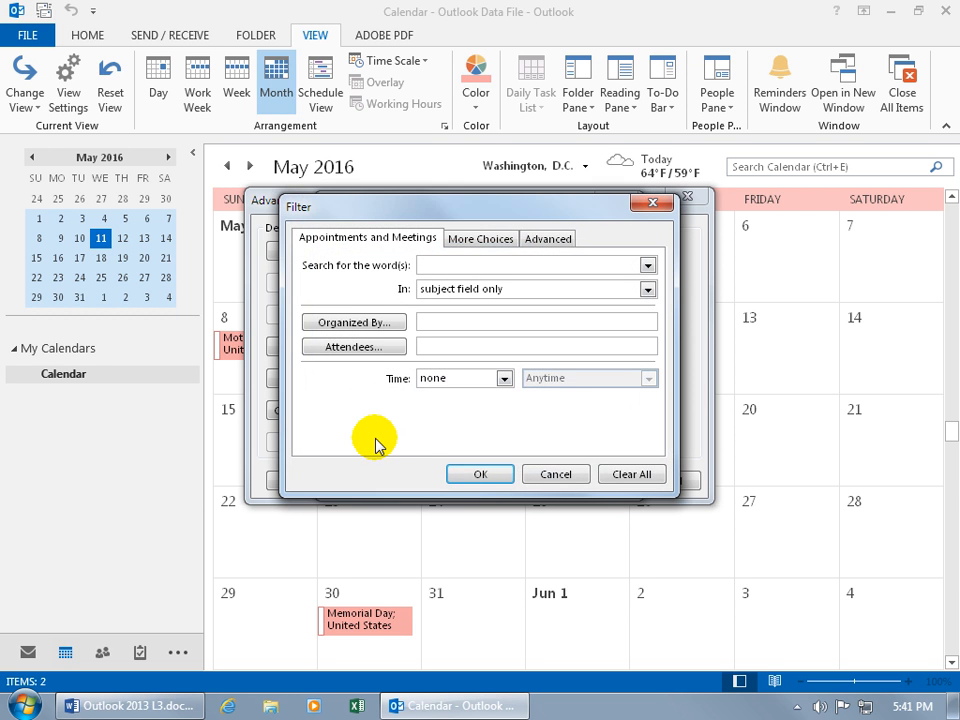
text(Investigation)
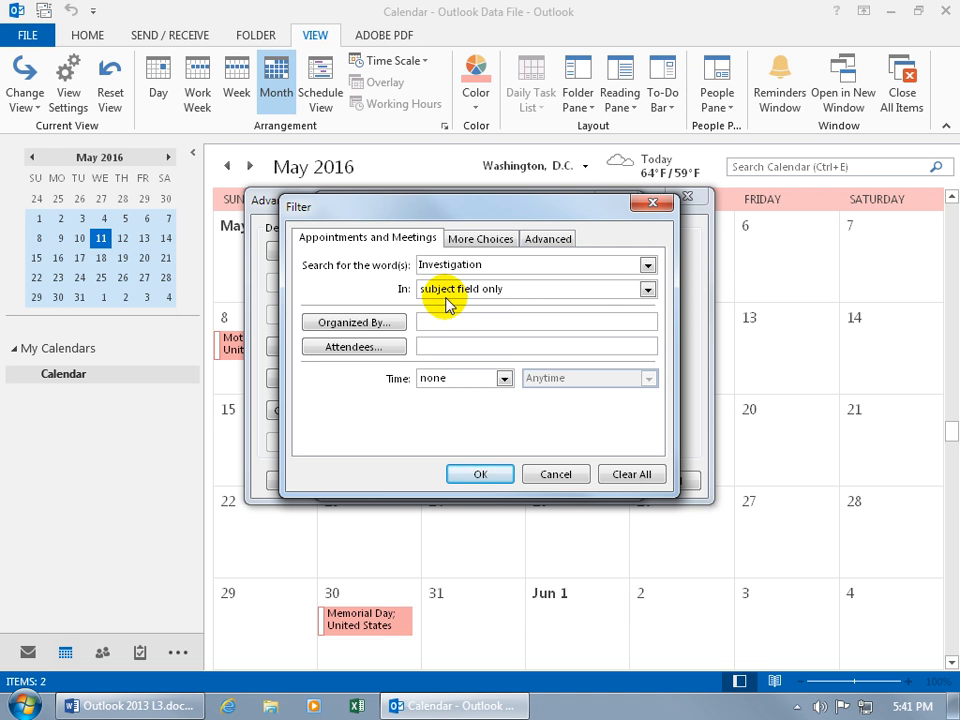
click(648, 288)
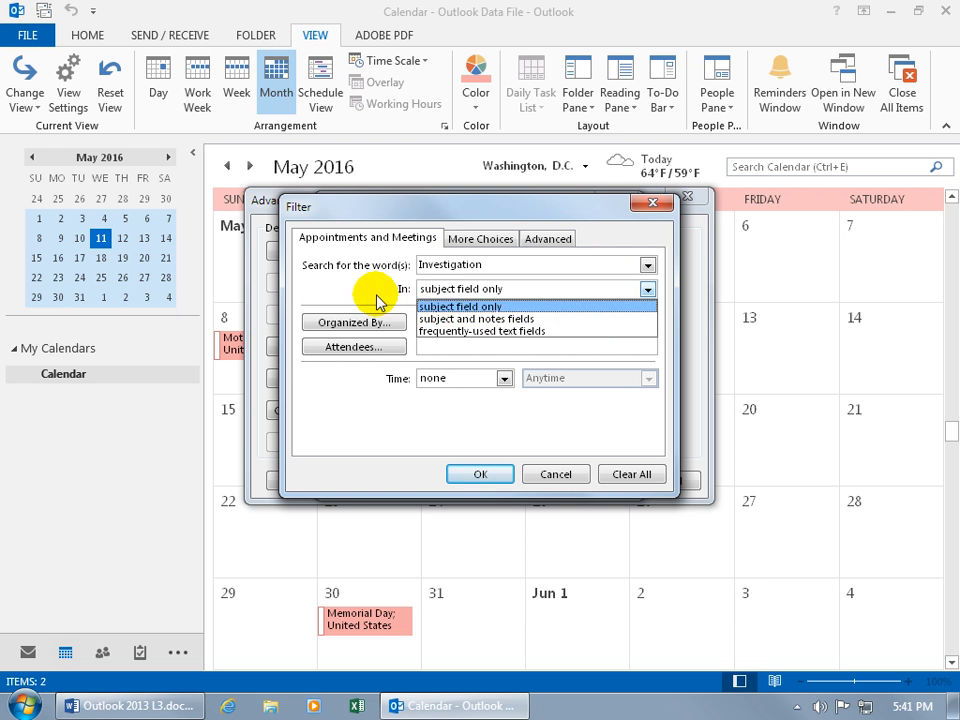
click(476, 306)
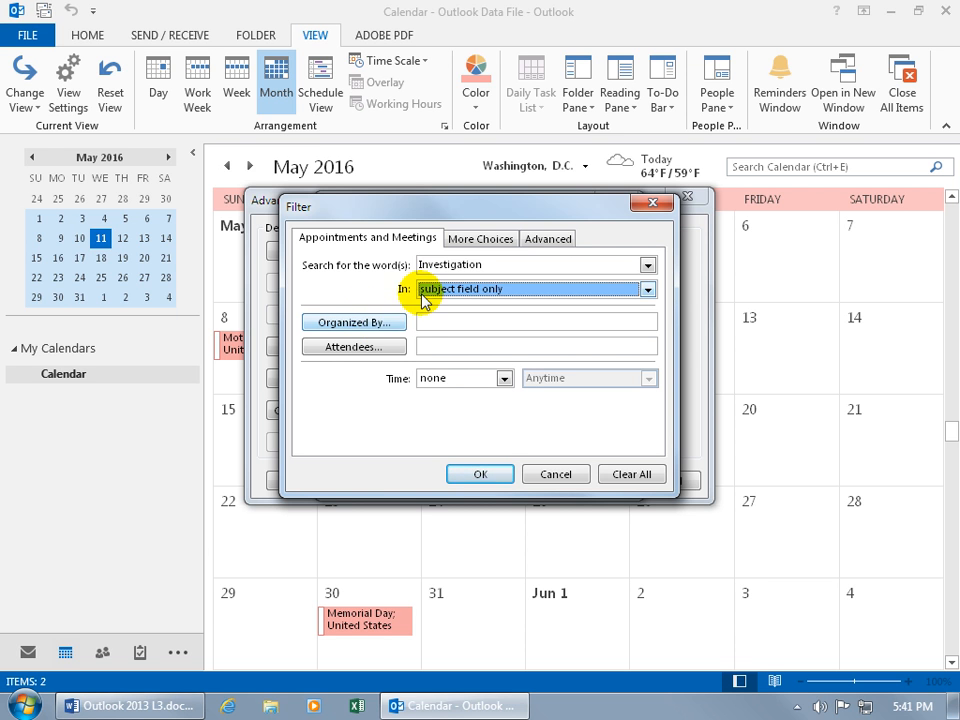
click(352, 320)
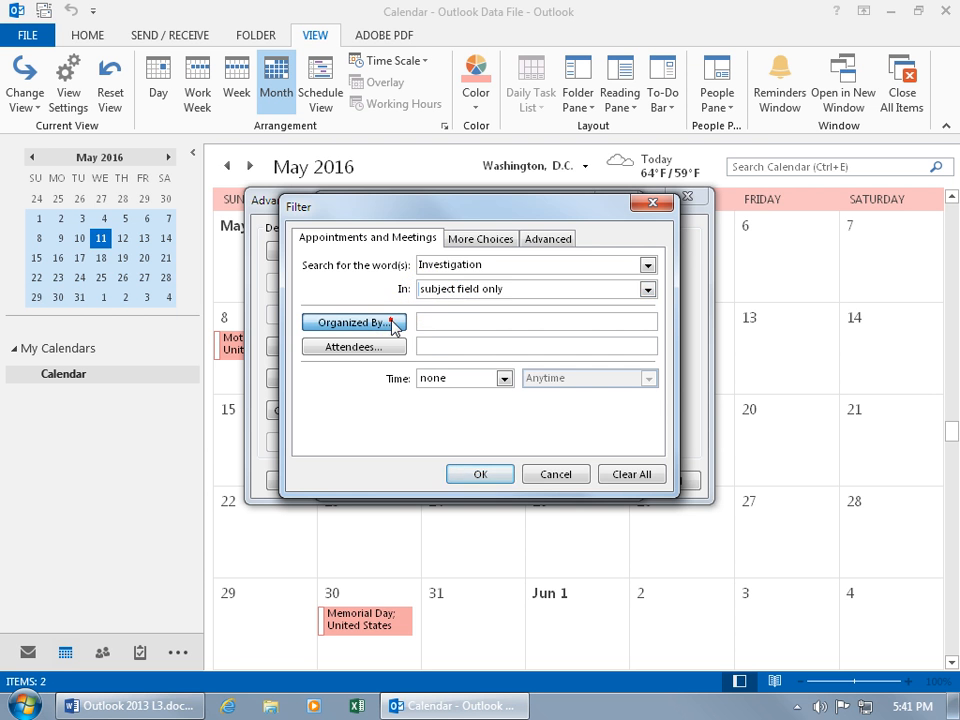
click(352, 322)
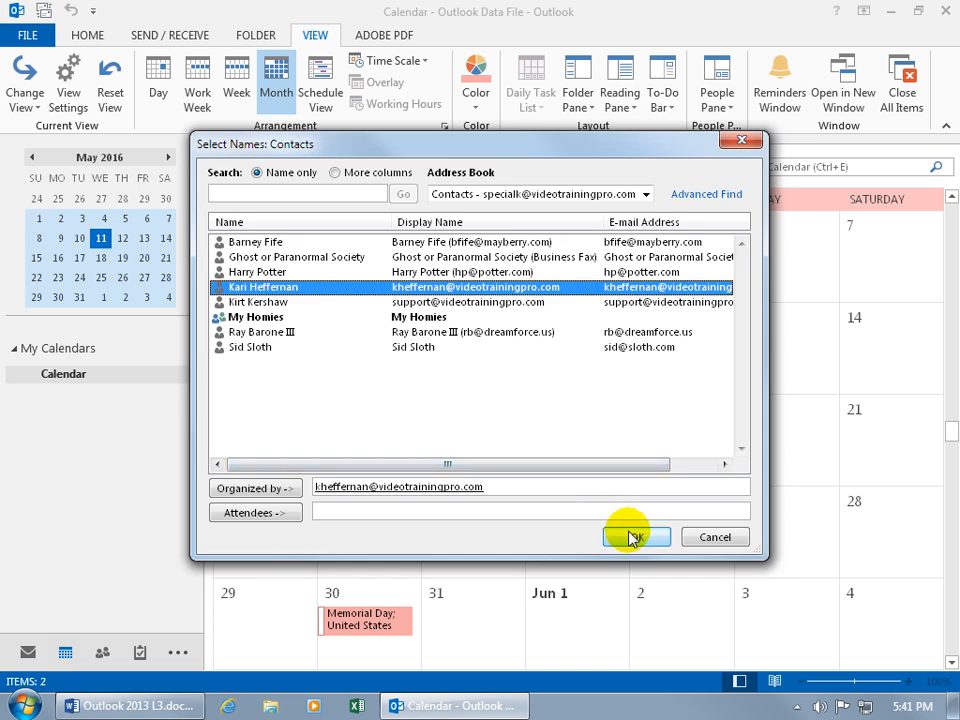
click(636, 536)
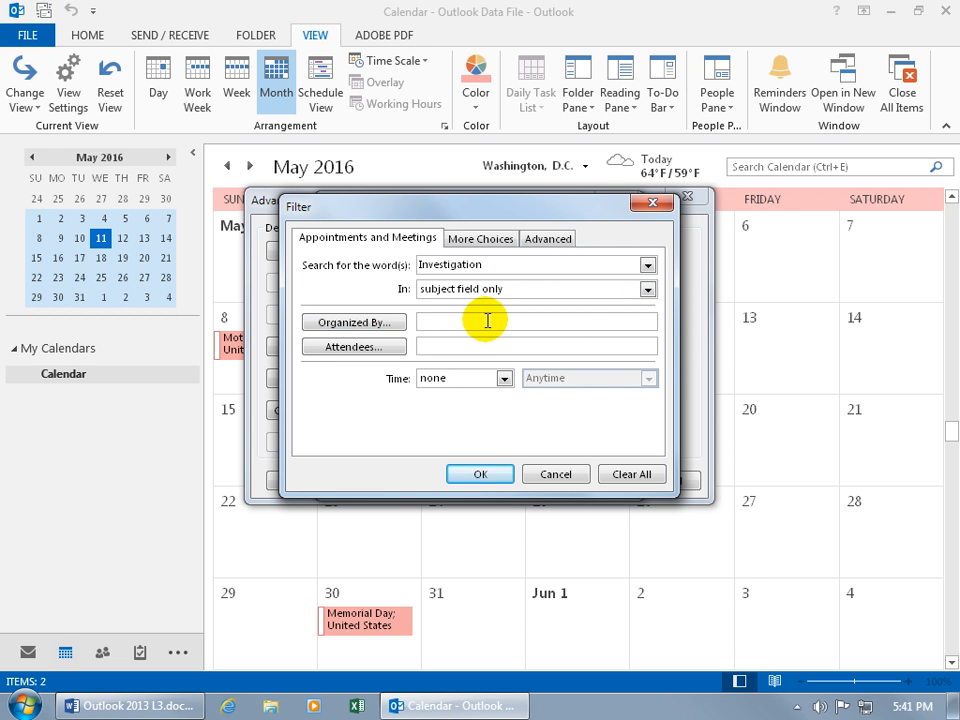
click(480, 238)
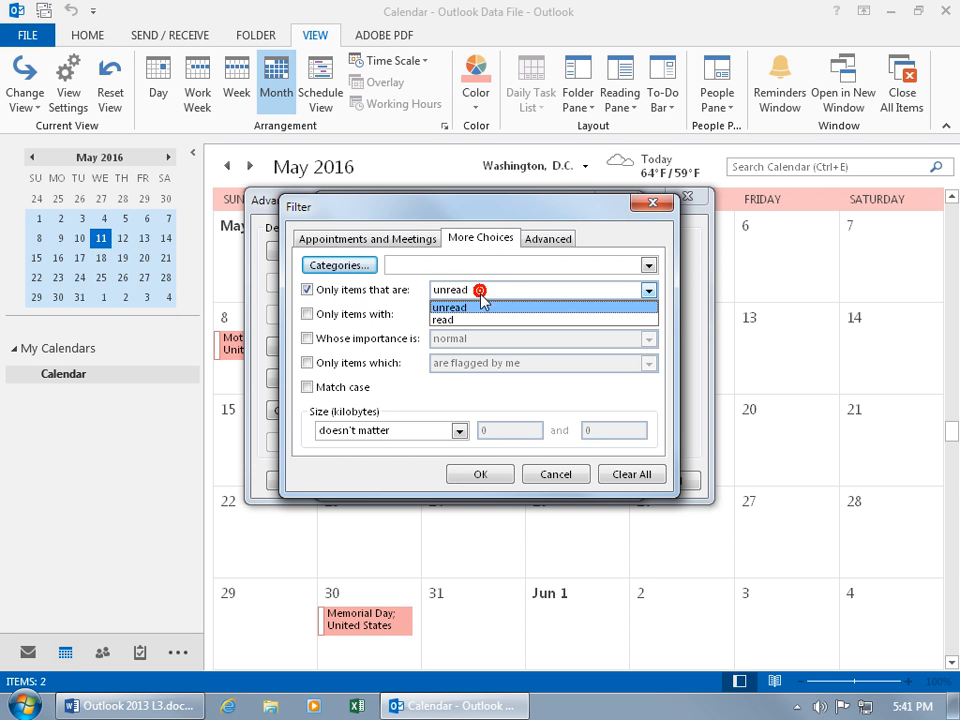
Pick Cc as the advanced filter field with 'contains', then dismiss without adding it.
click(548, 238)
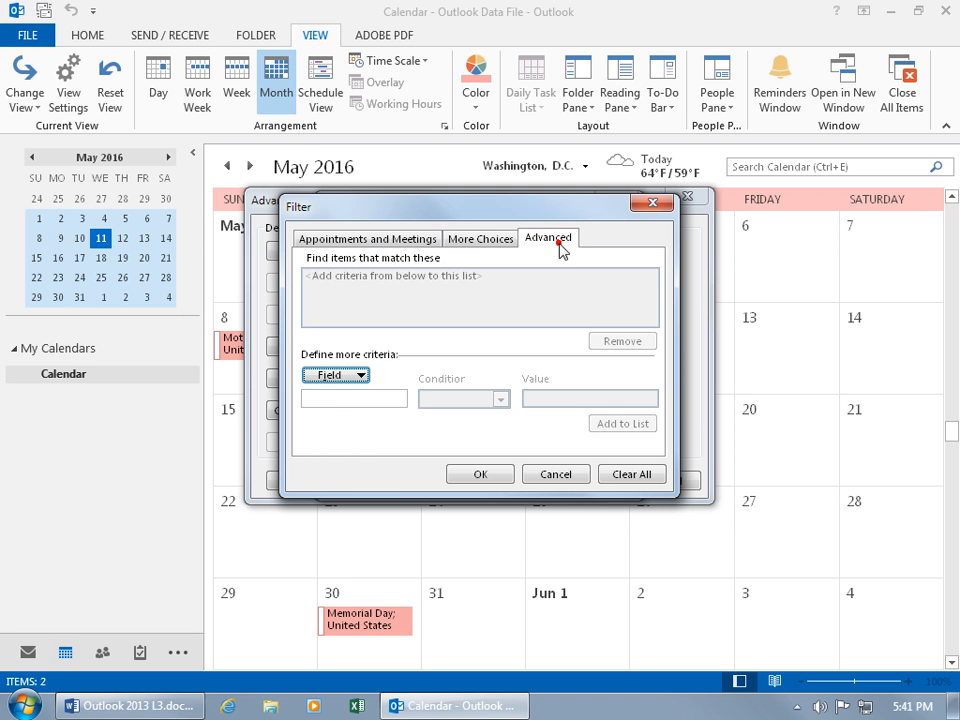
click(360, 376)
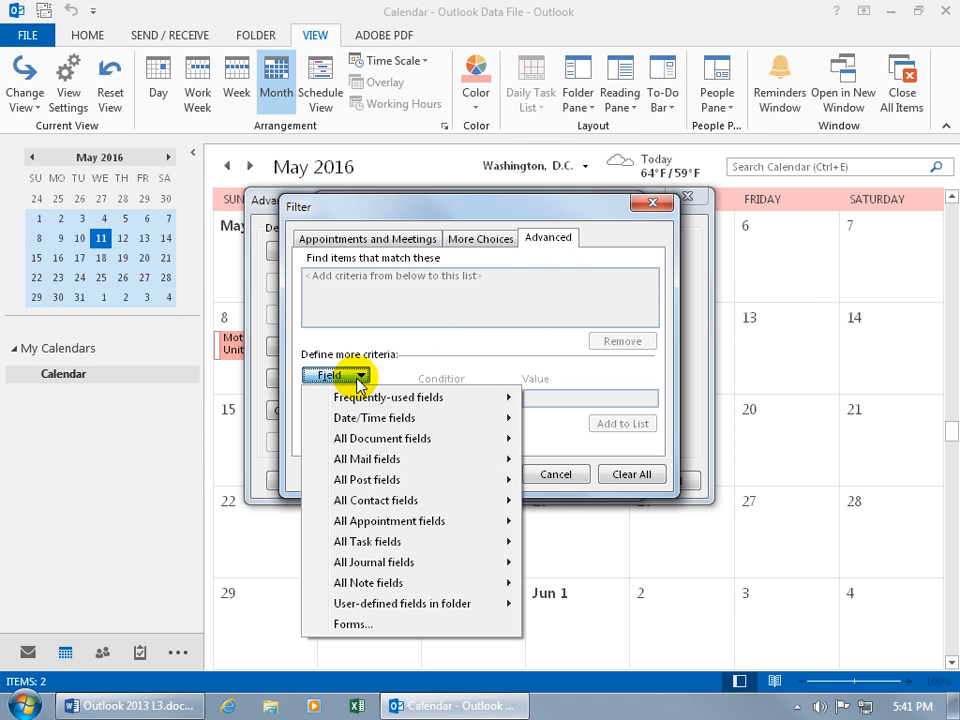
click(368, 458)
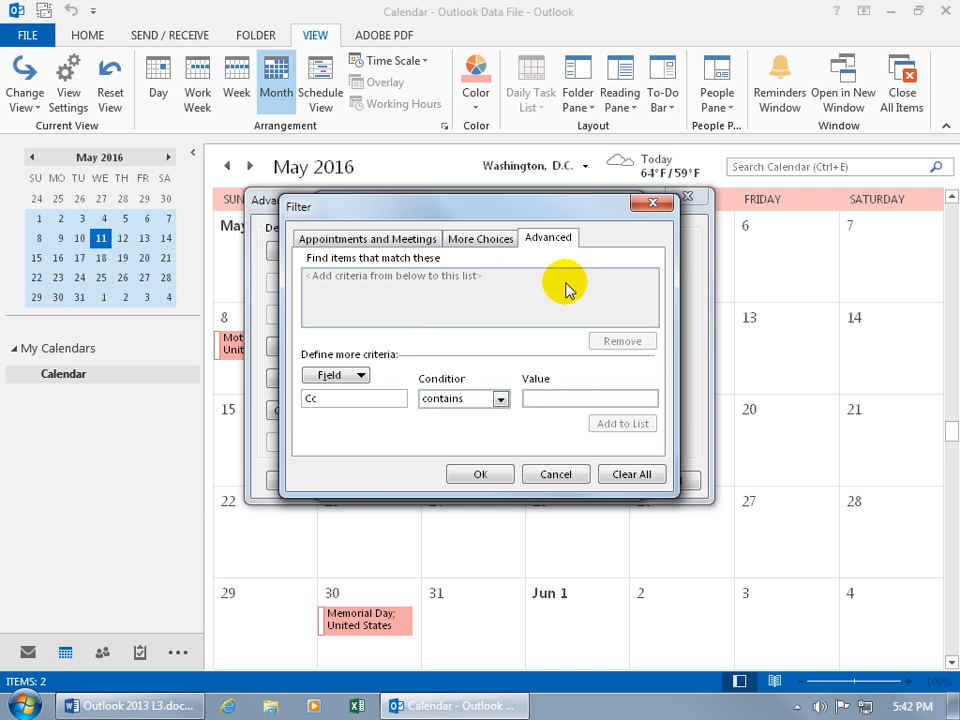
click(368, 238)
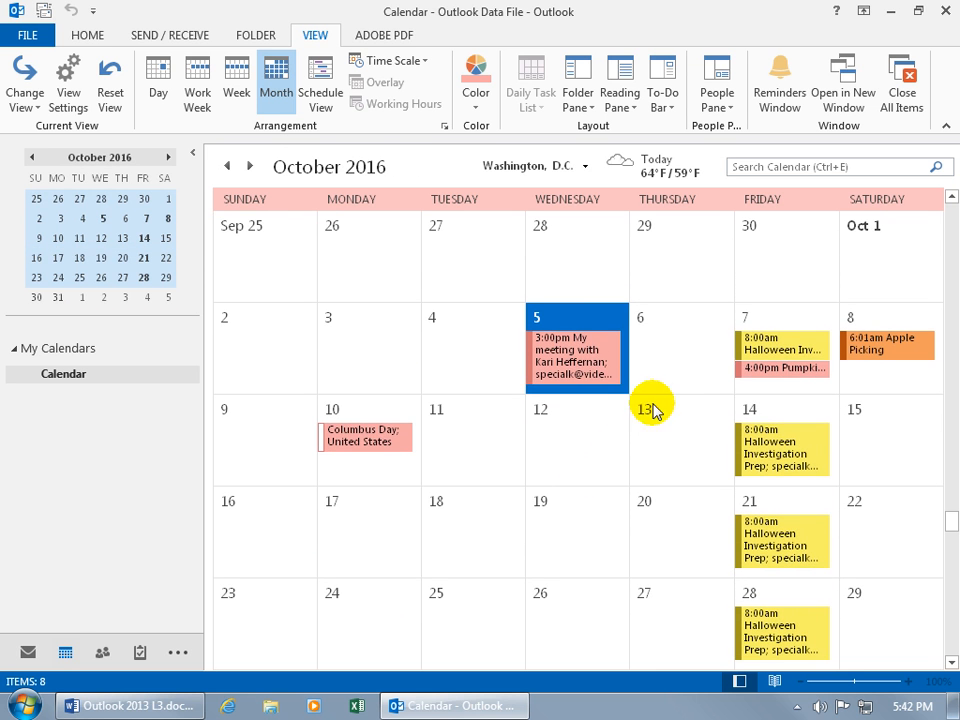
mouse_move(784, 348)
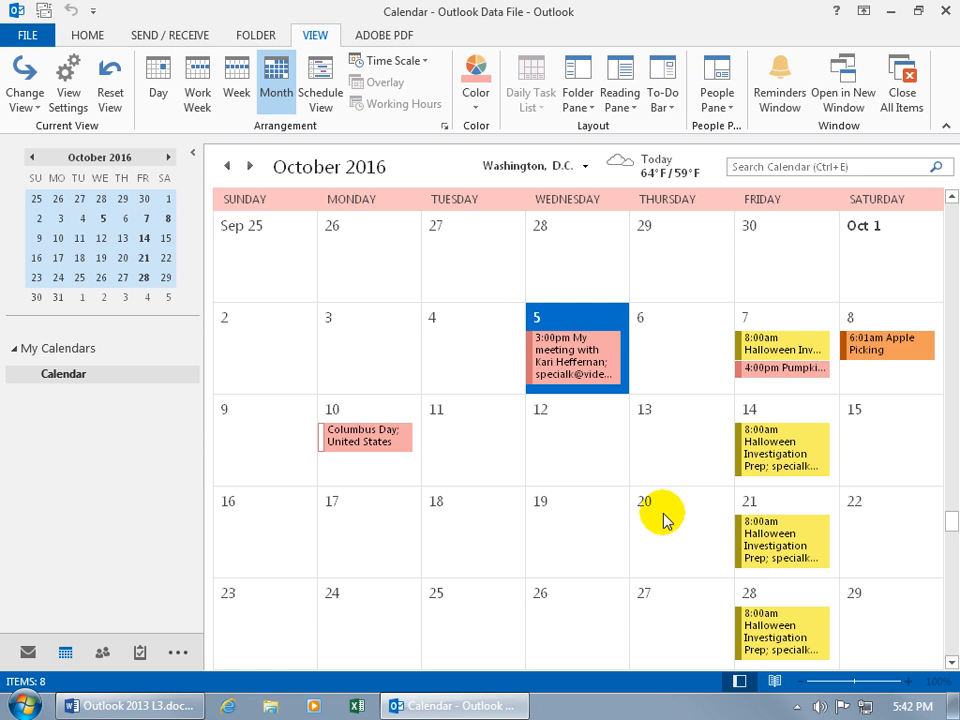
Reopen the calendar's Advanced View Settings over the October 2016 month.
click(68, 80)
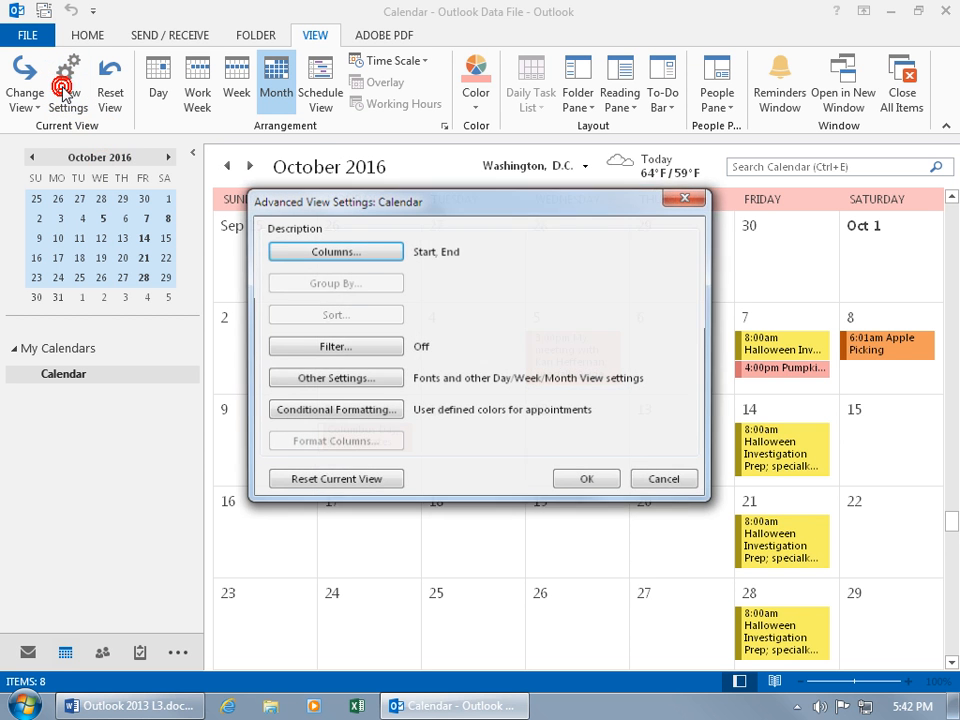
Switch off the Investigation rule so appointments return to pink, then reopen view settings.
click(336, 408)
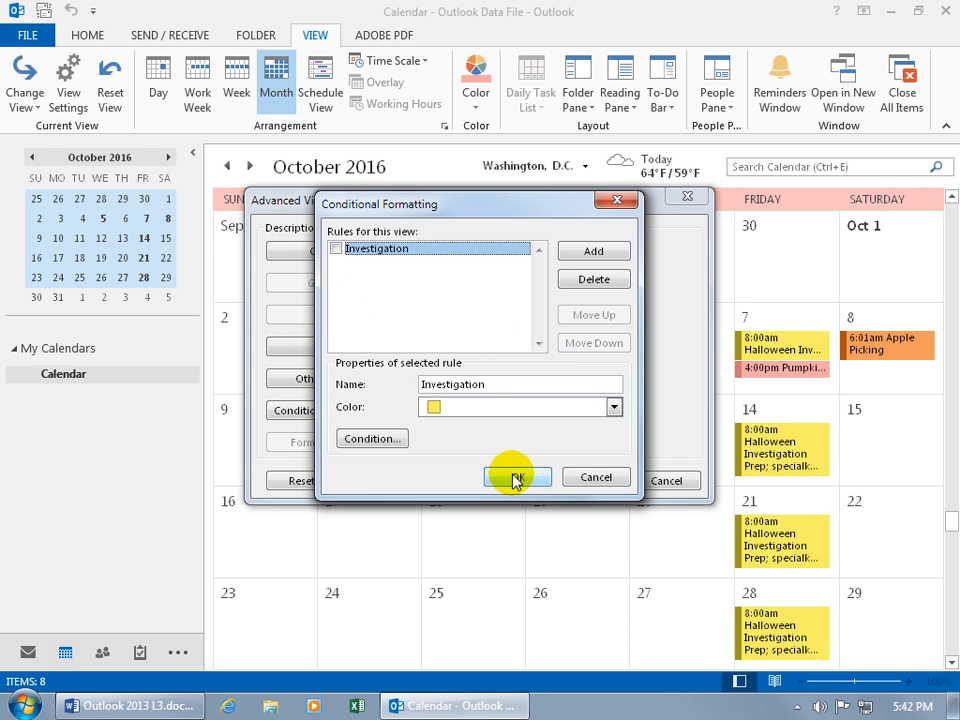
click(516, 476)
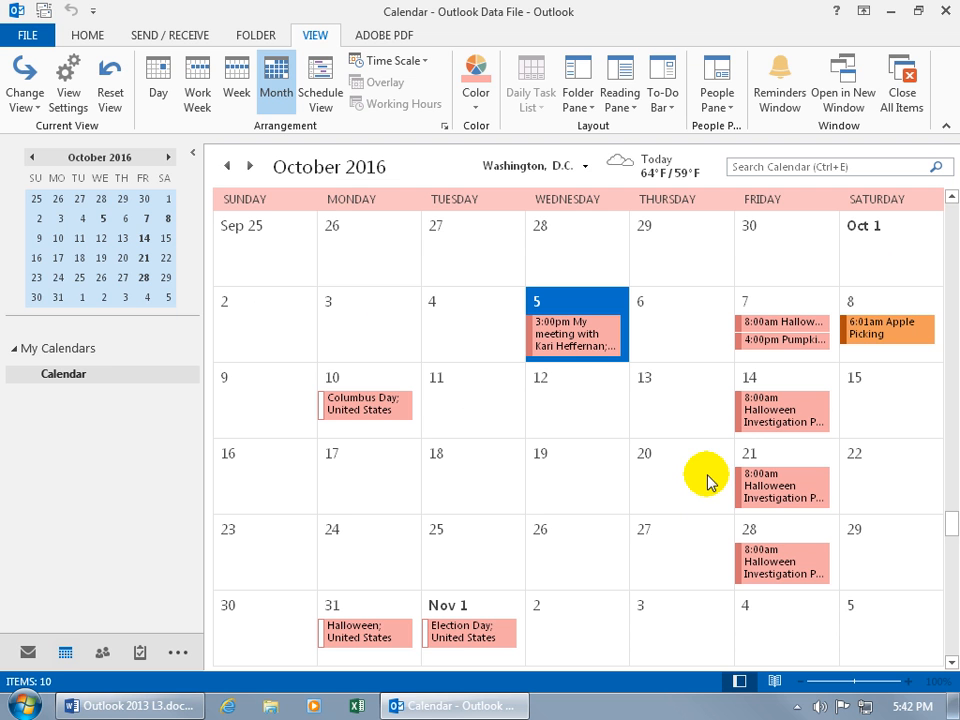
mouse_move(744, 444)
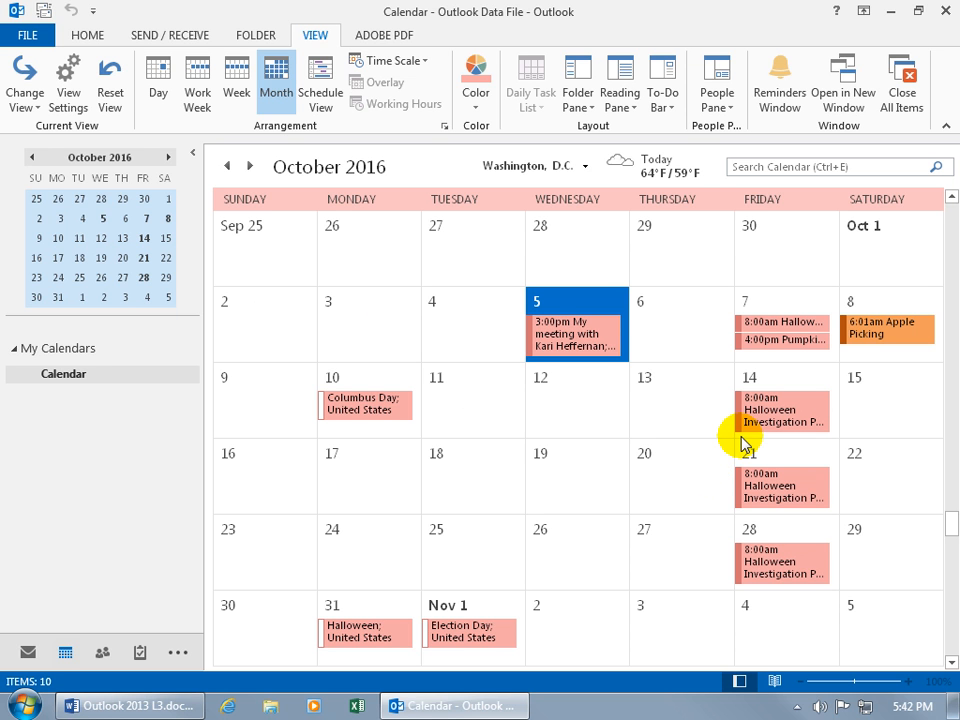
mouse_move(484, 370)
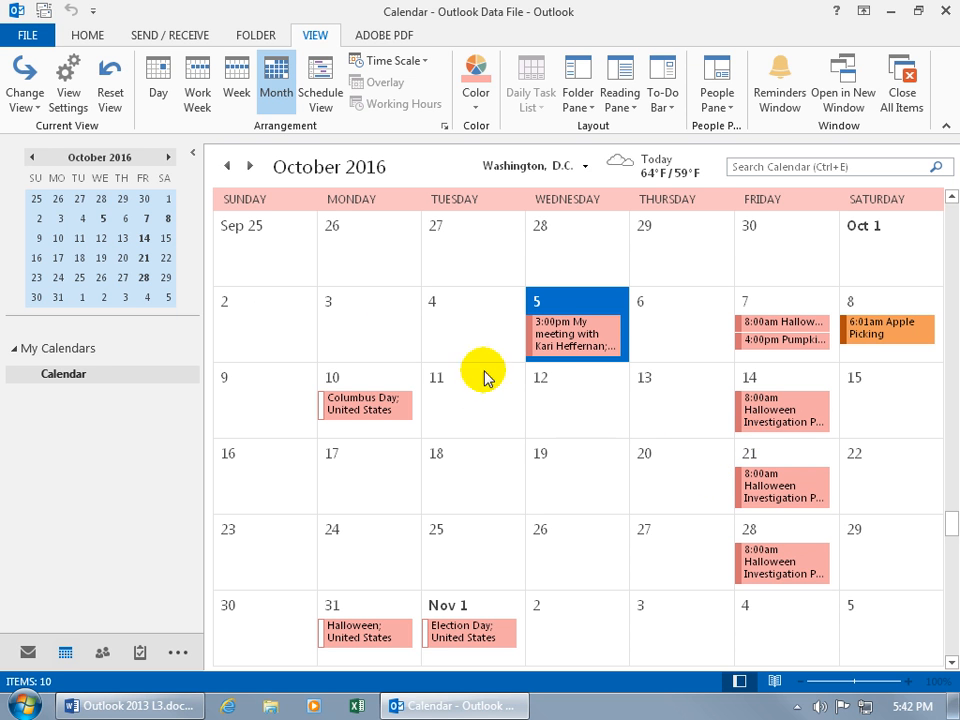
click(68, 80)
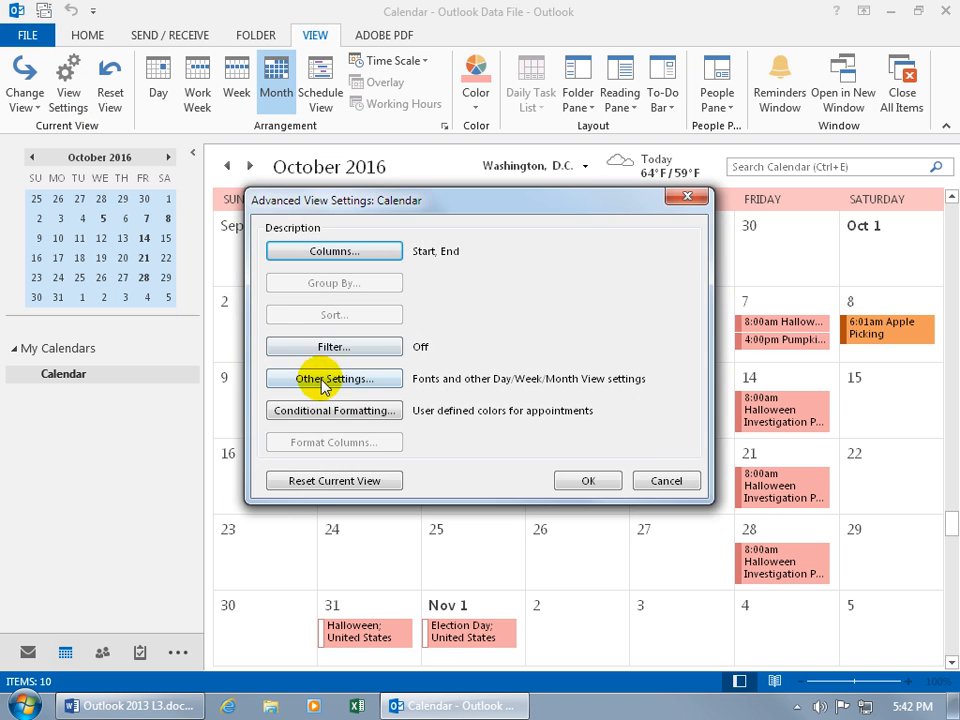
Delete the Investigation rule from the calendar's conditional formatting and return to Mail.
click(332, 410)
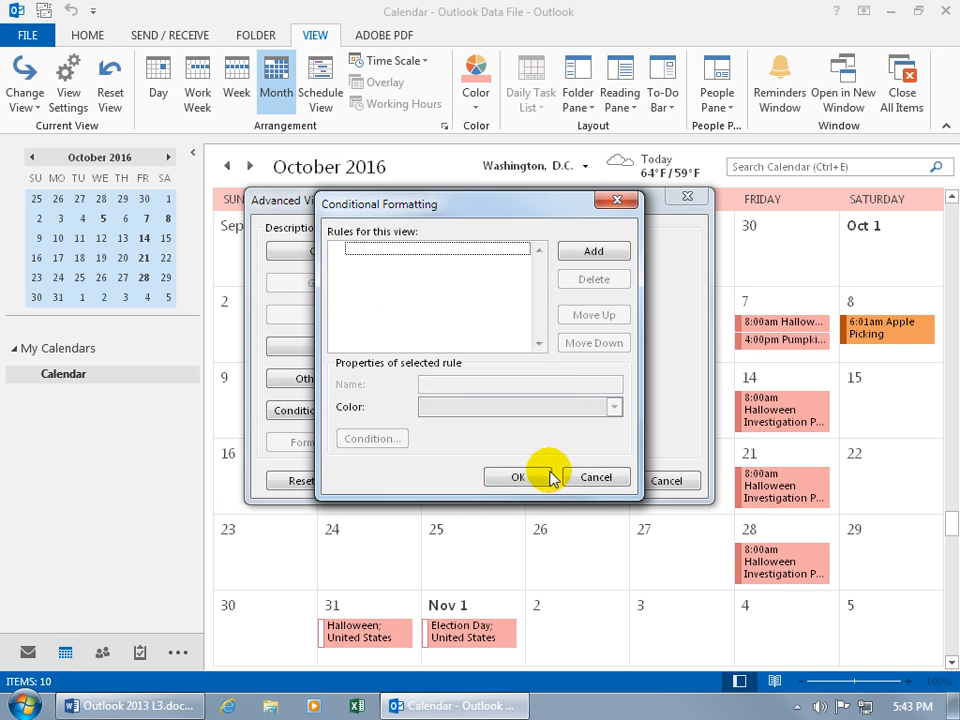
click(516, 476)
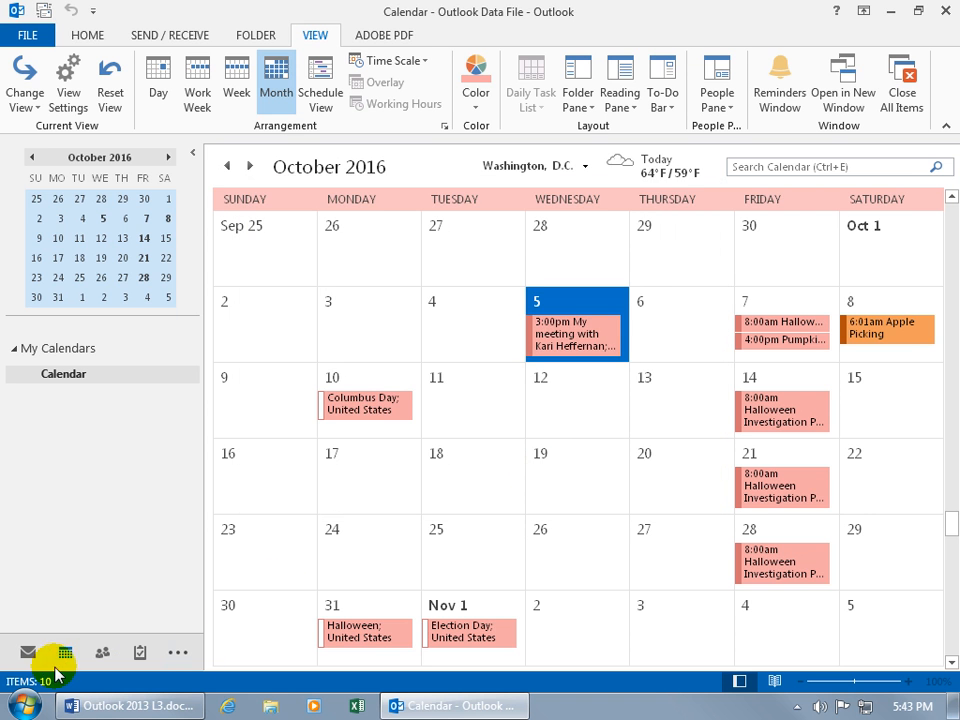
click(28, 652)
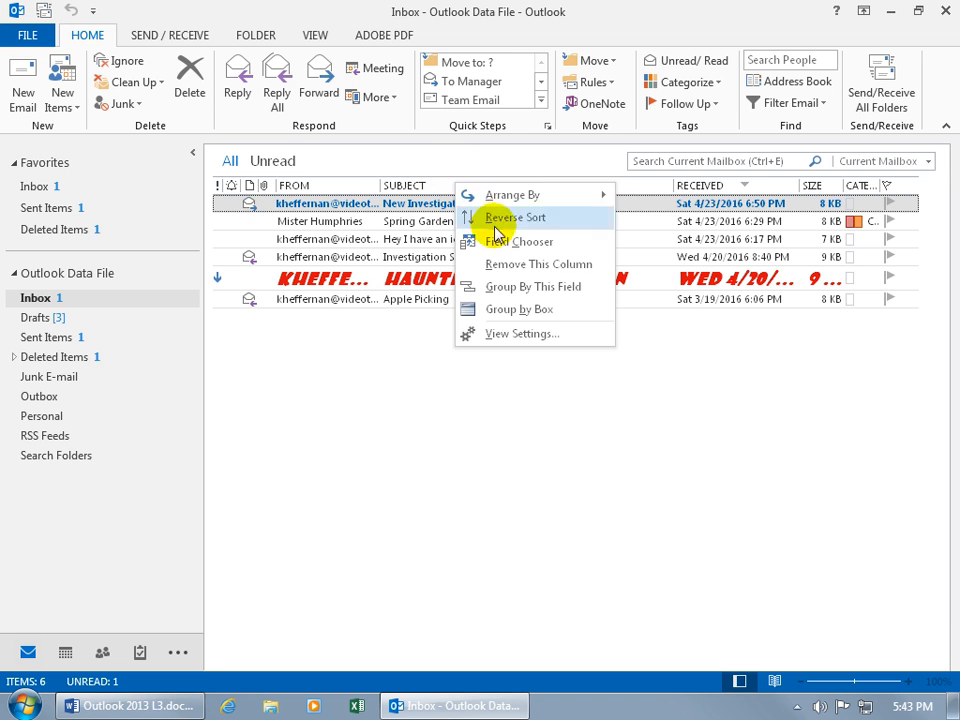
Reopen the Inbox's conditional formatting and select the Haunted rule showing 16 pt Showcard Gothic.
click(520, 332)
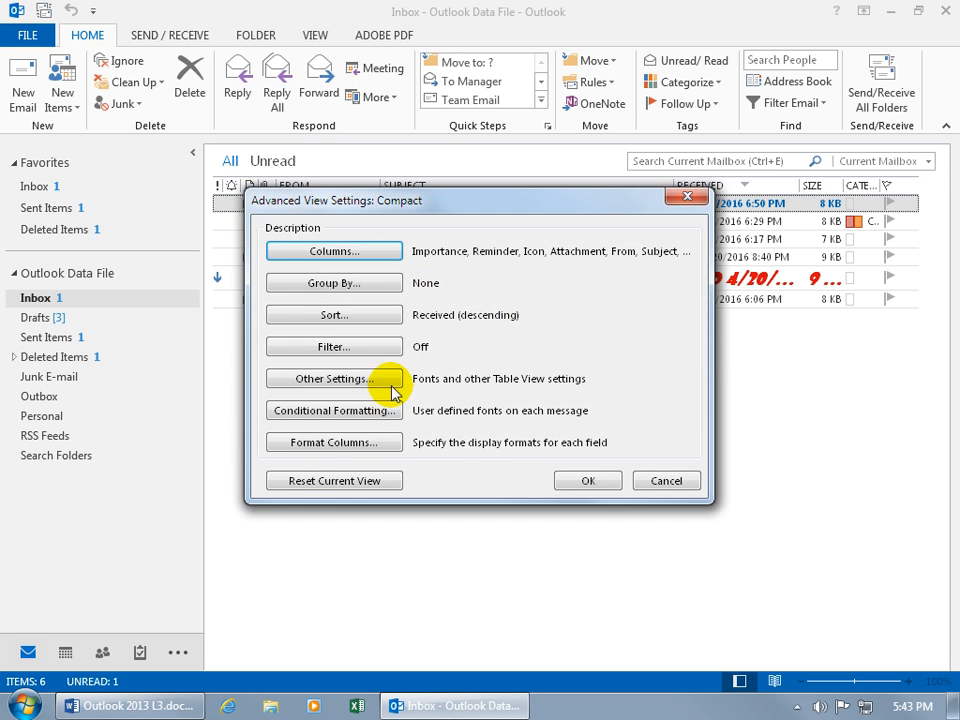
click(332, 410)
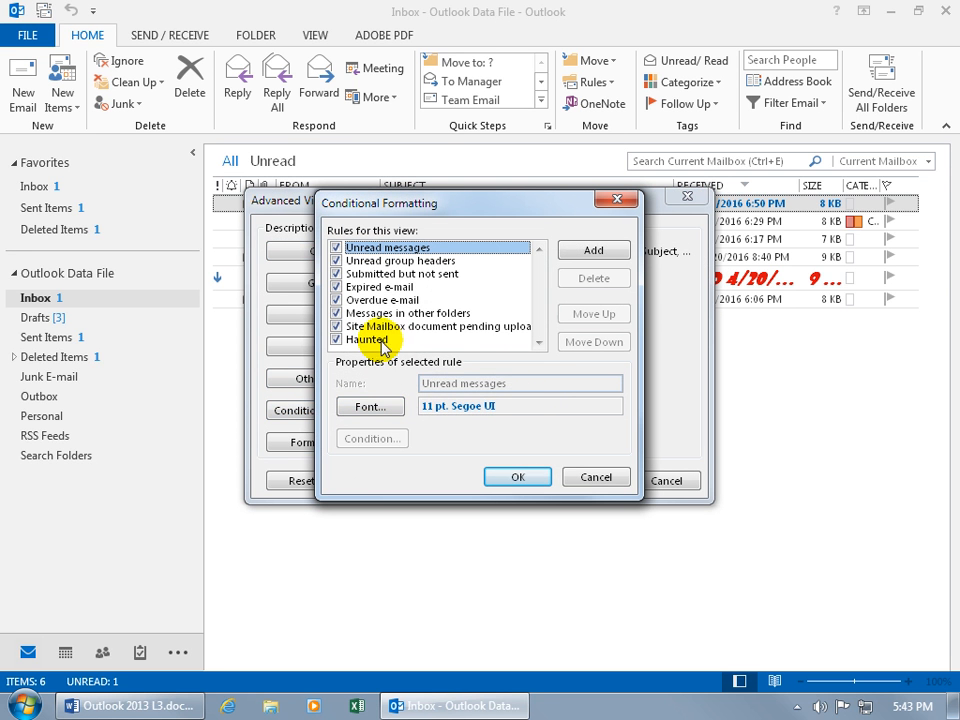
click(368, 340)
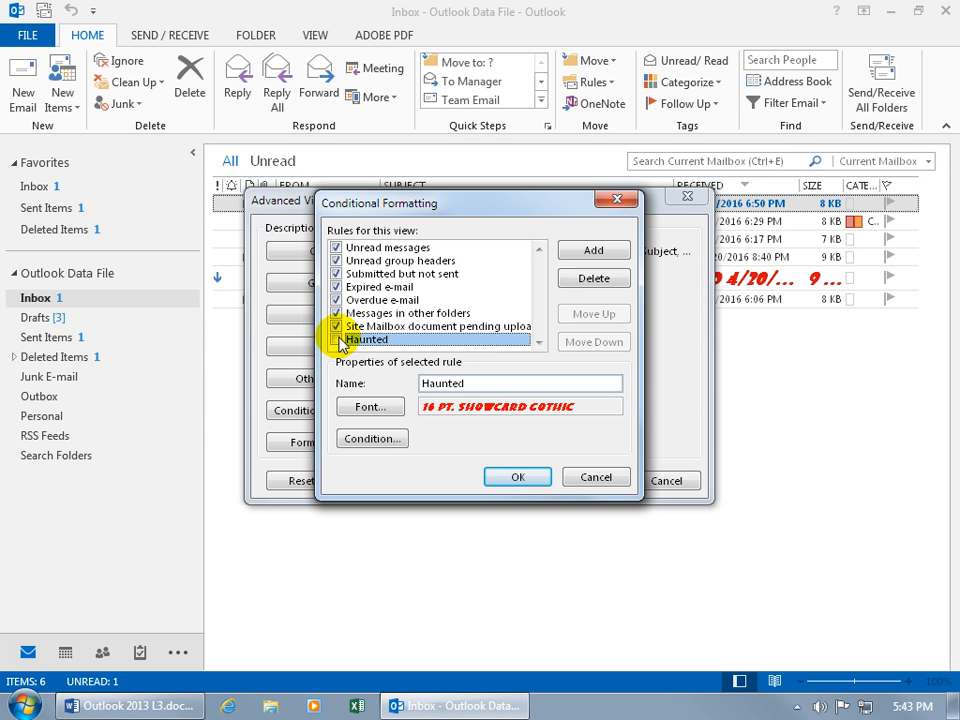